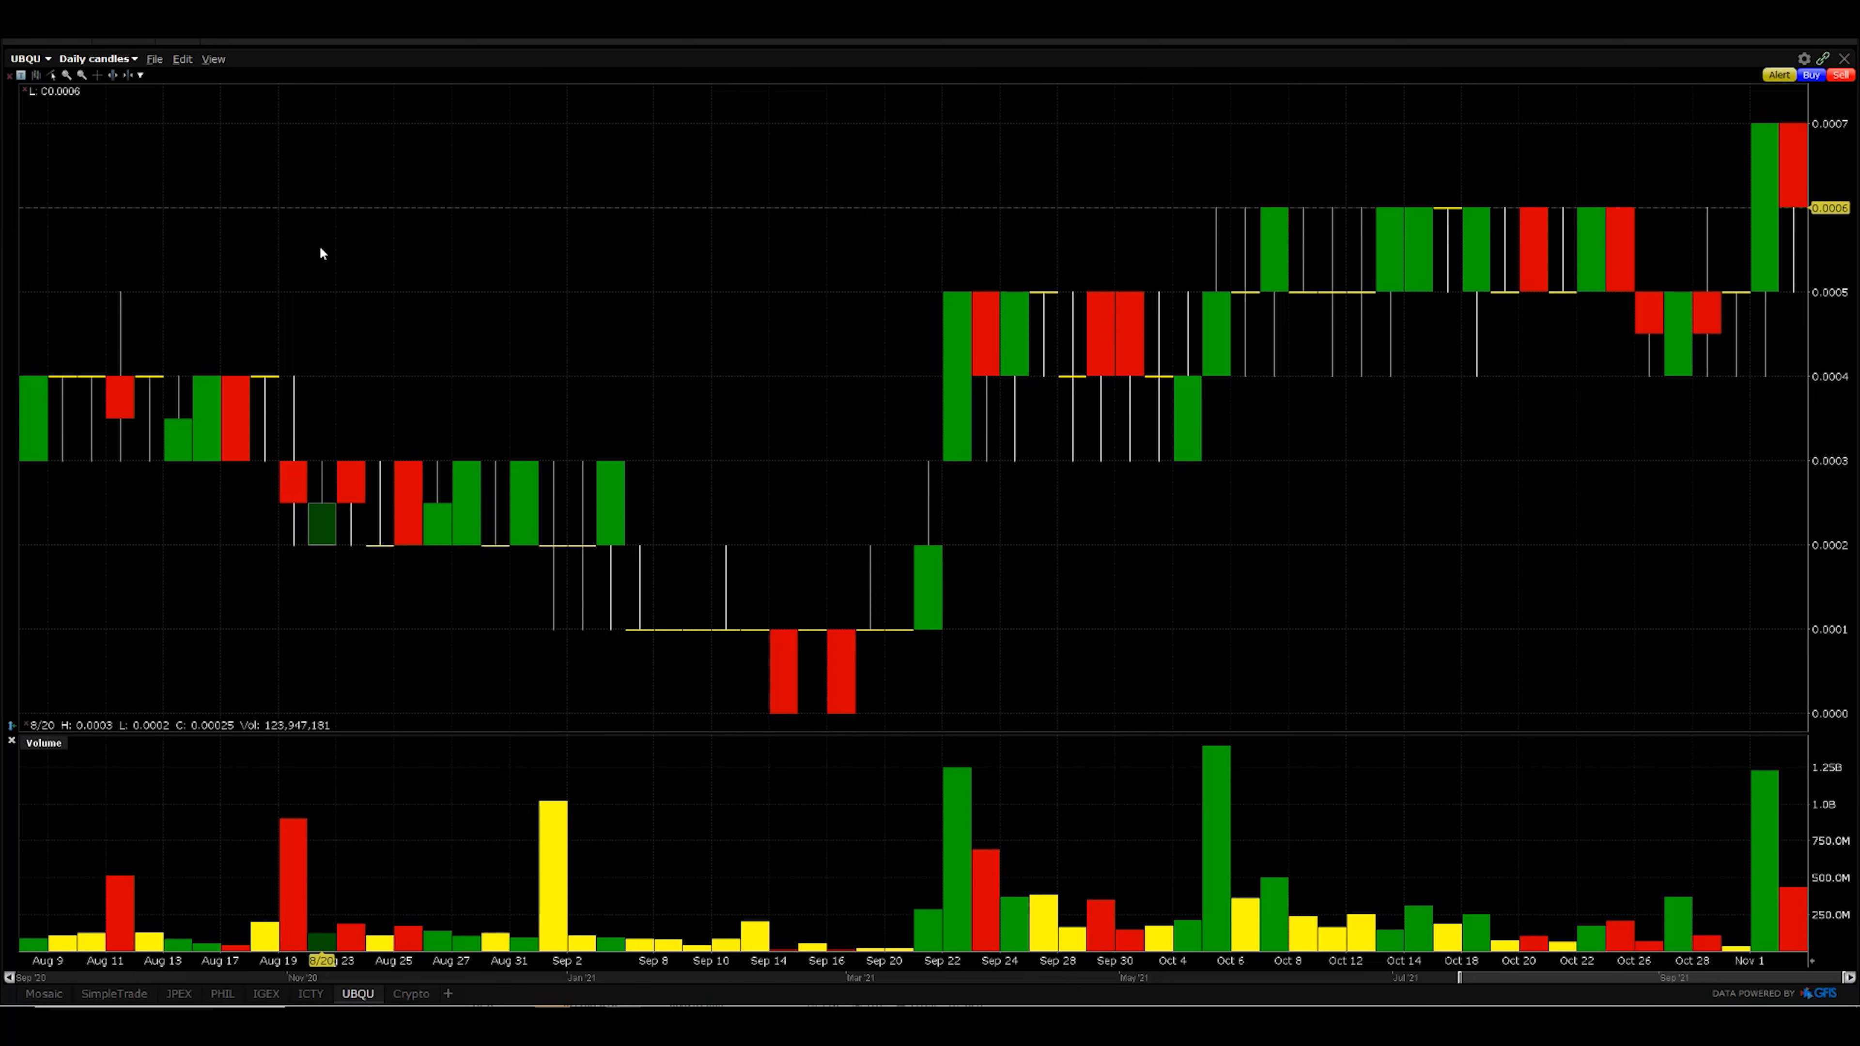
mouse_move(312, 255)
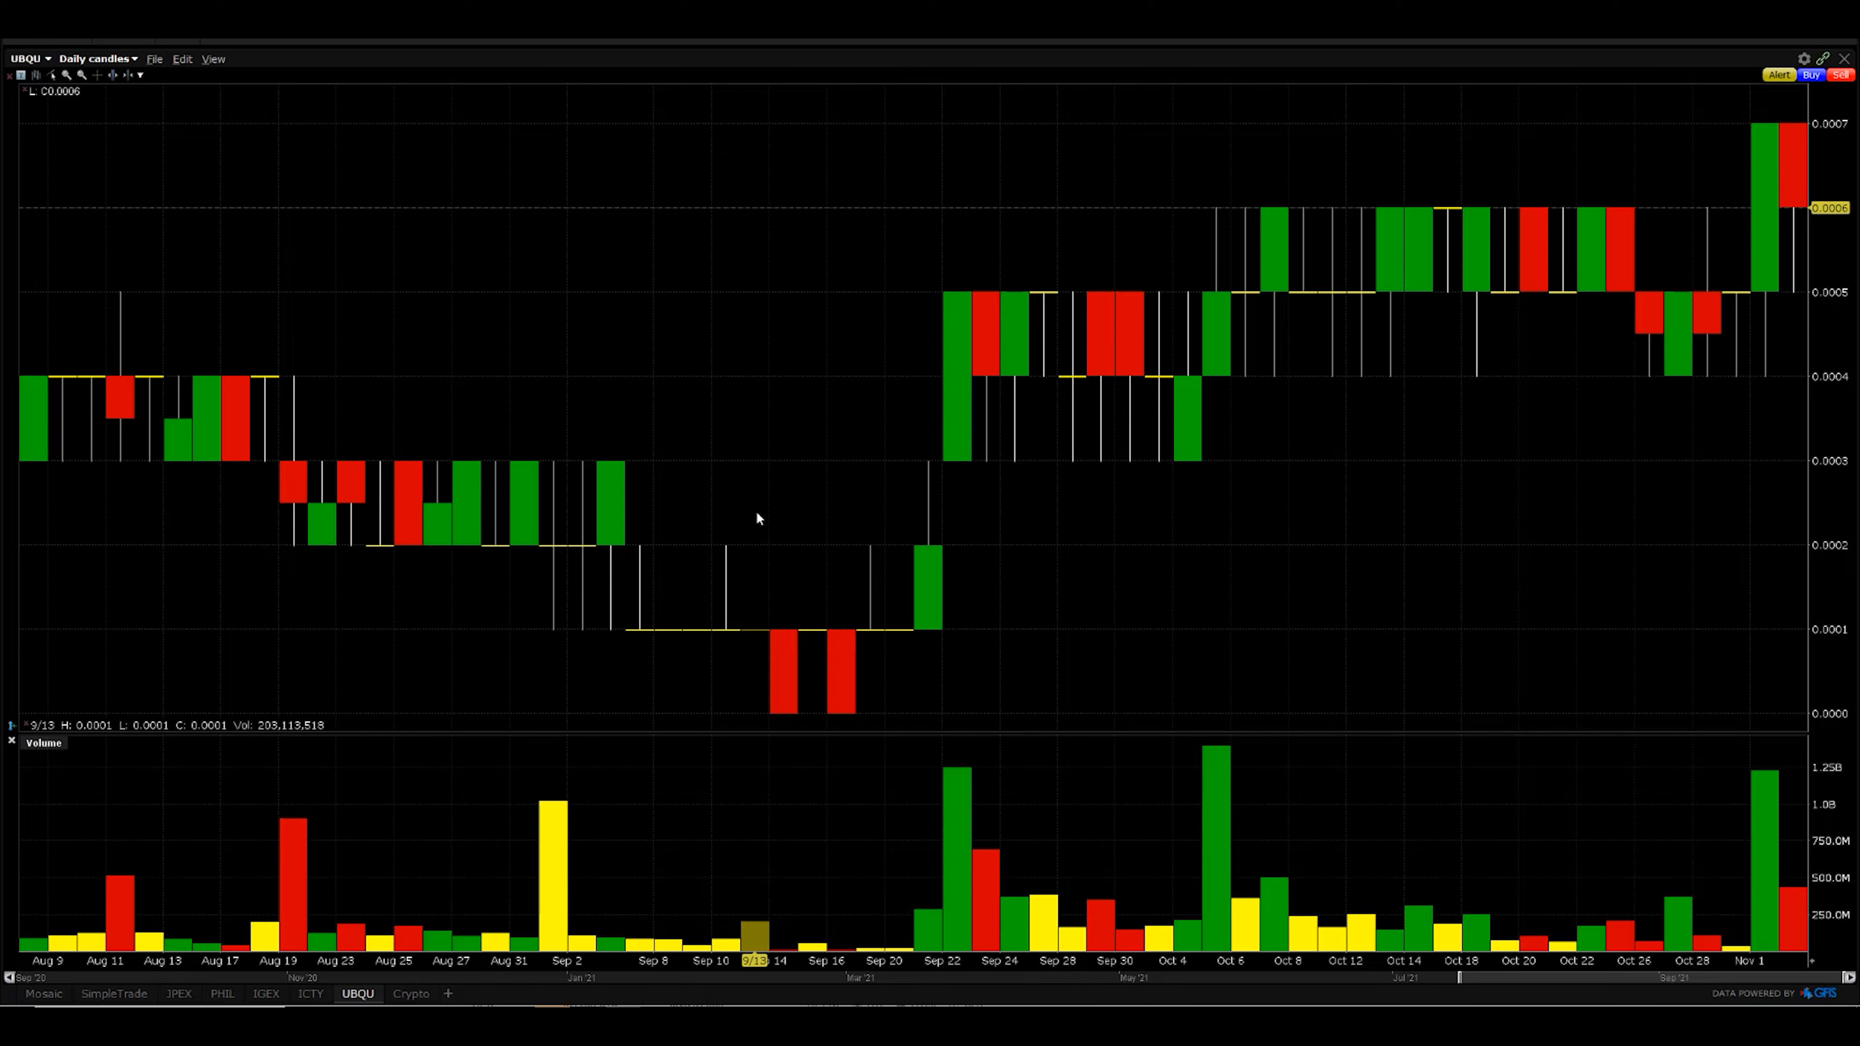
mouse_move(749, 510)
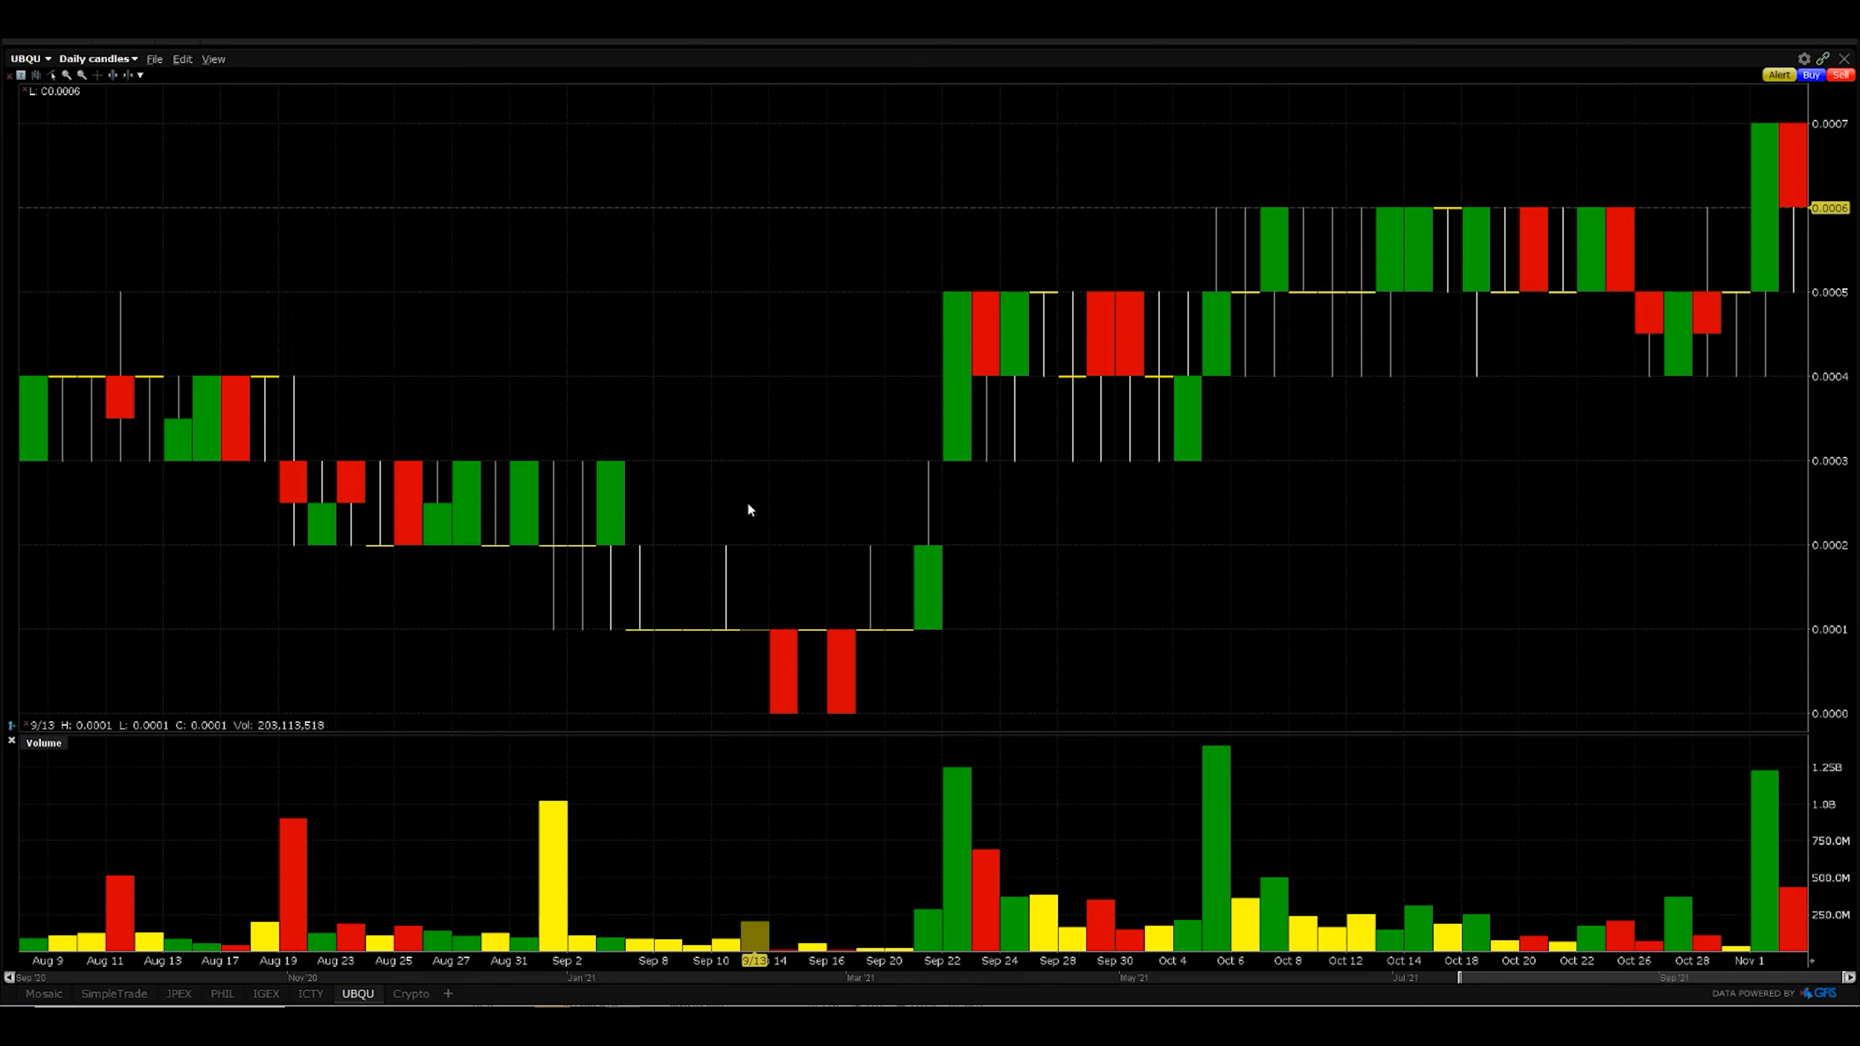
mouse_move(741, 500)
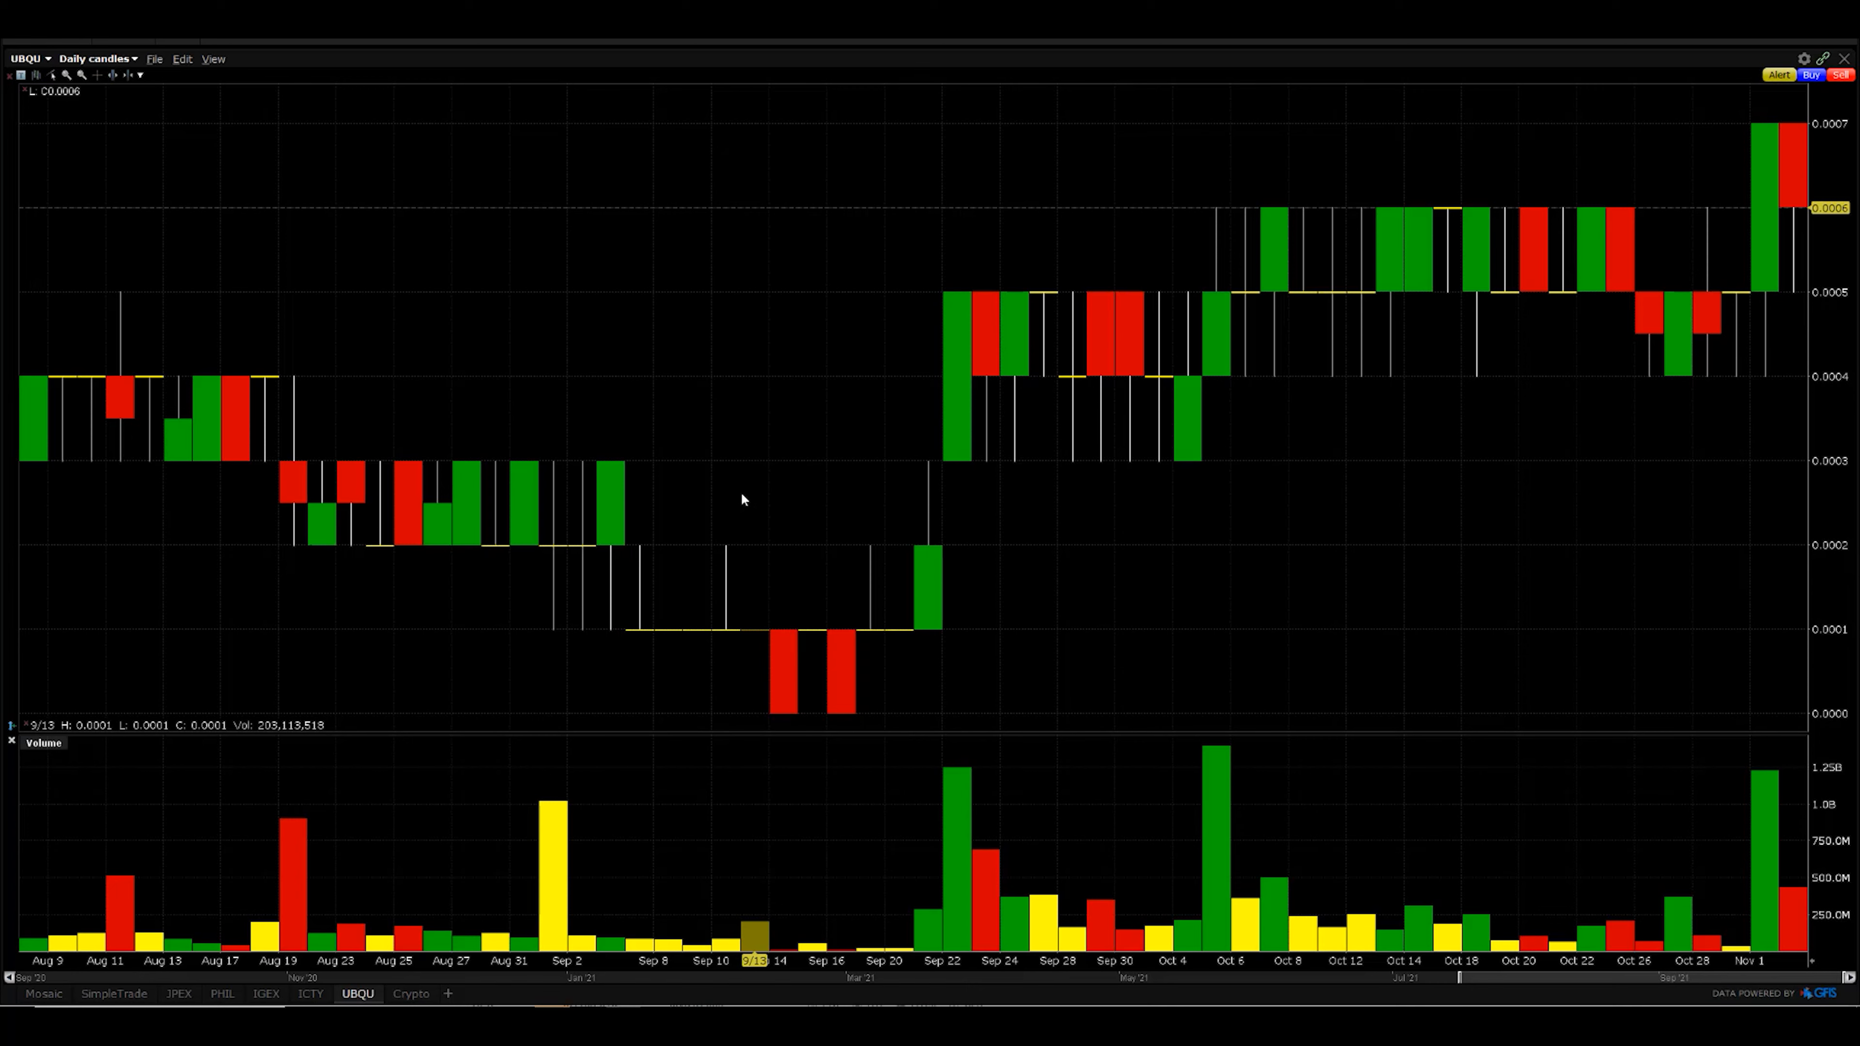
mouse_move(779, 487)
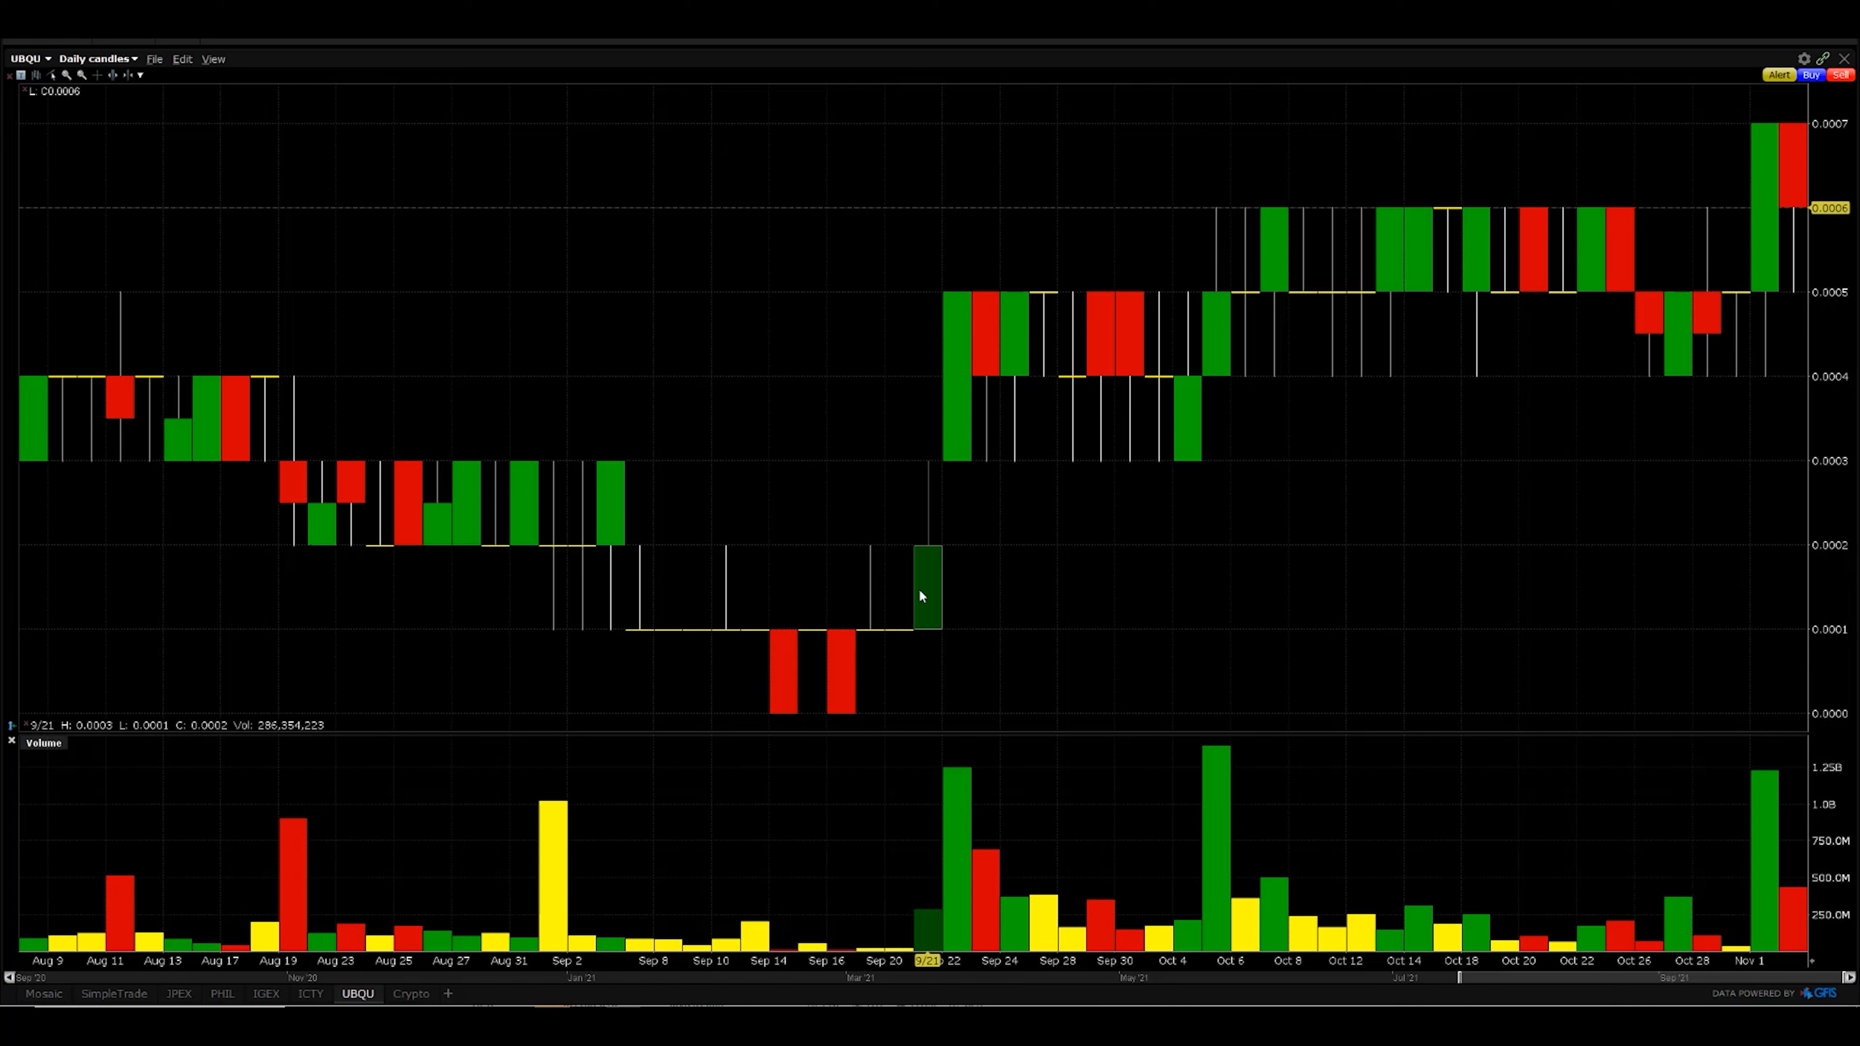
mouse_move(932, 606)
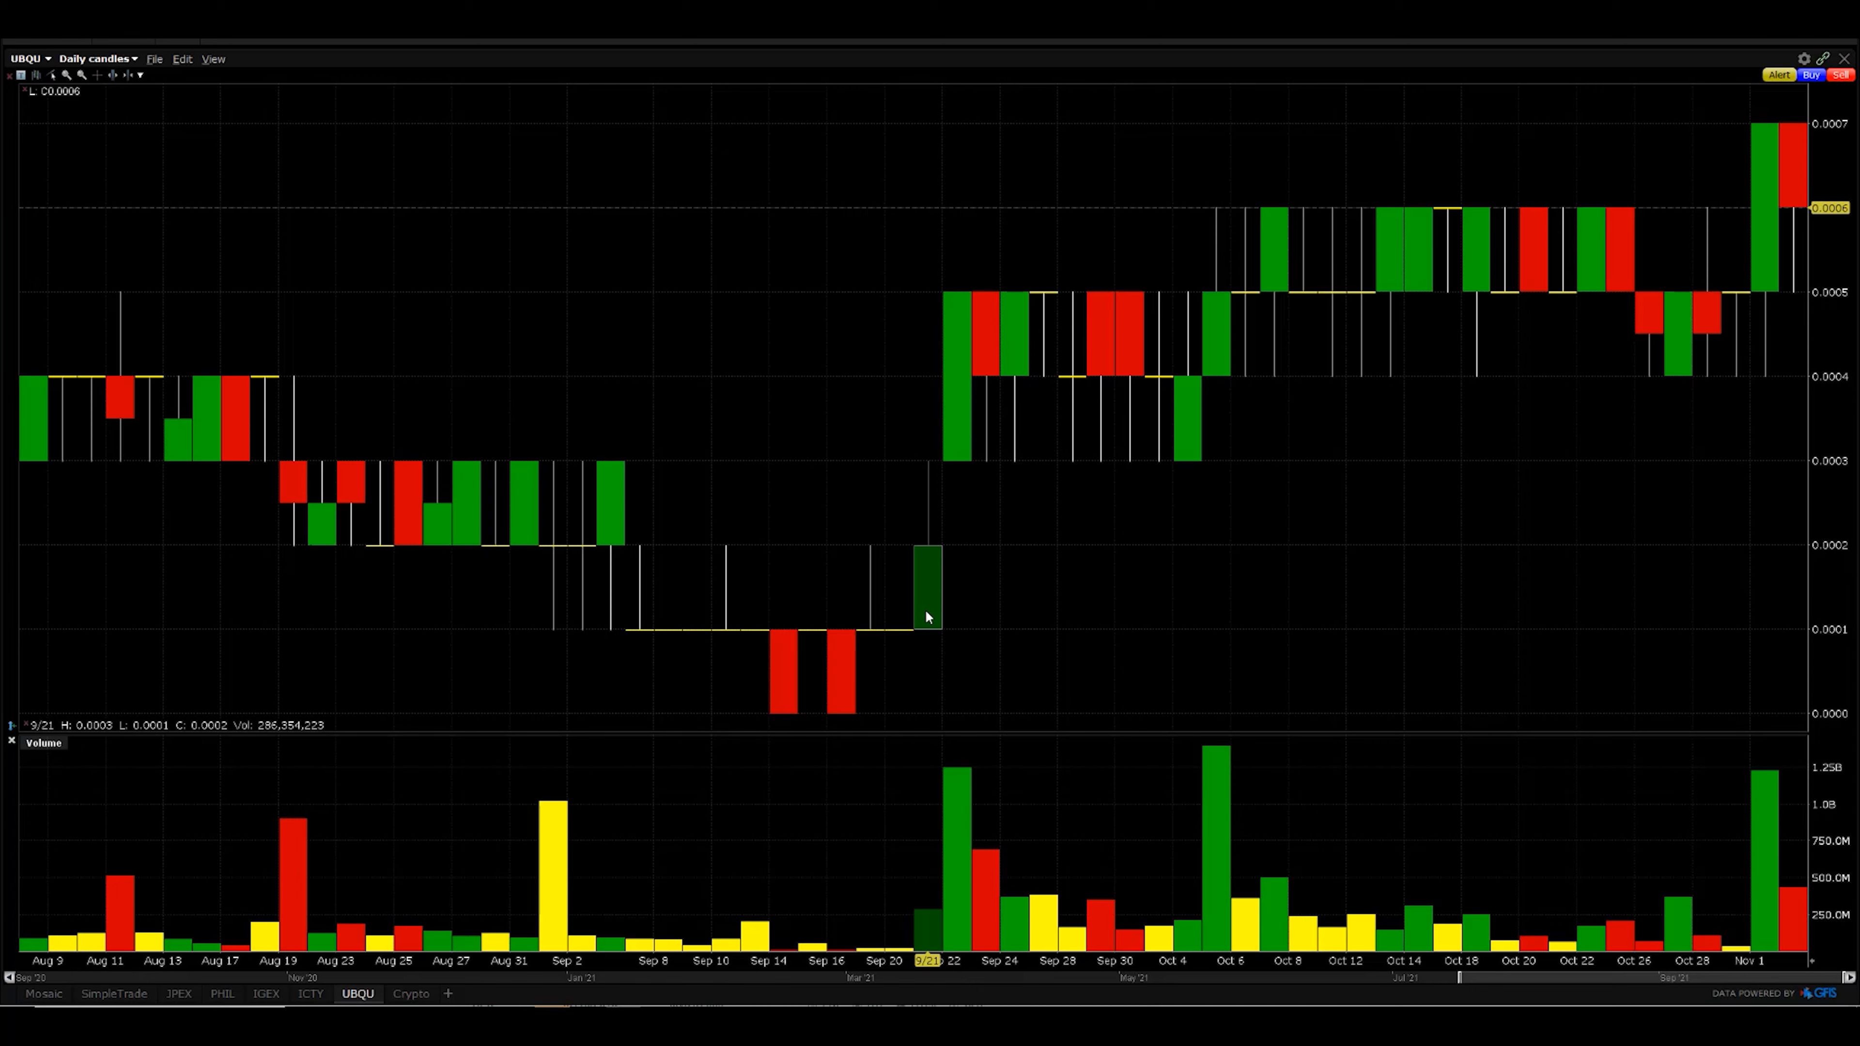
mouse_move(926, 601)
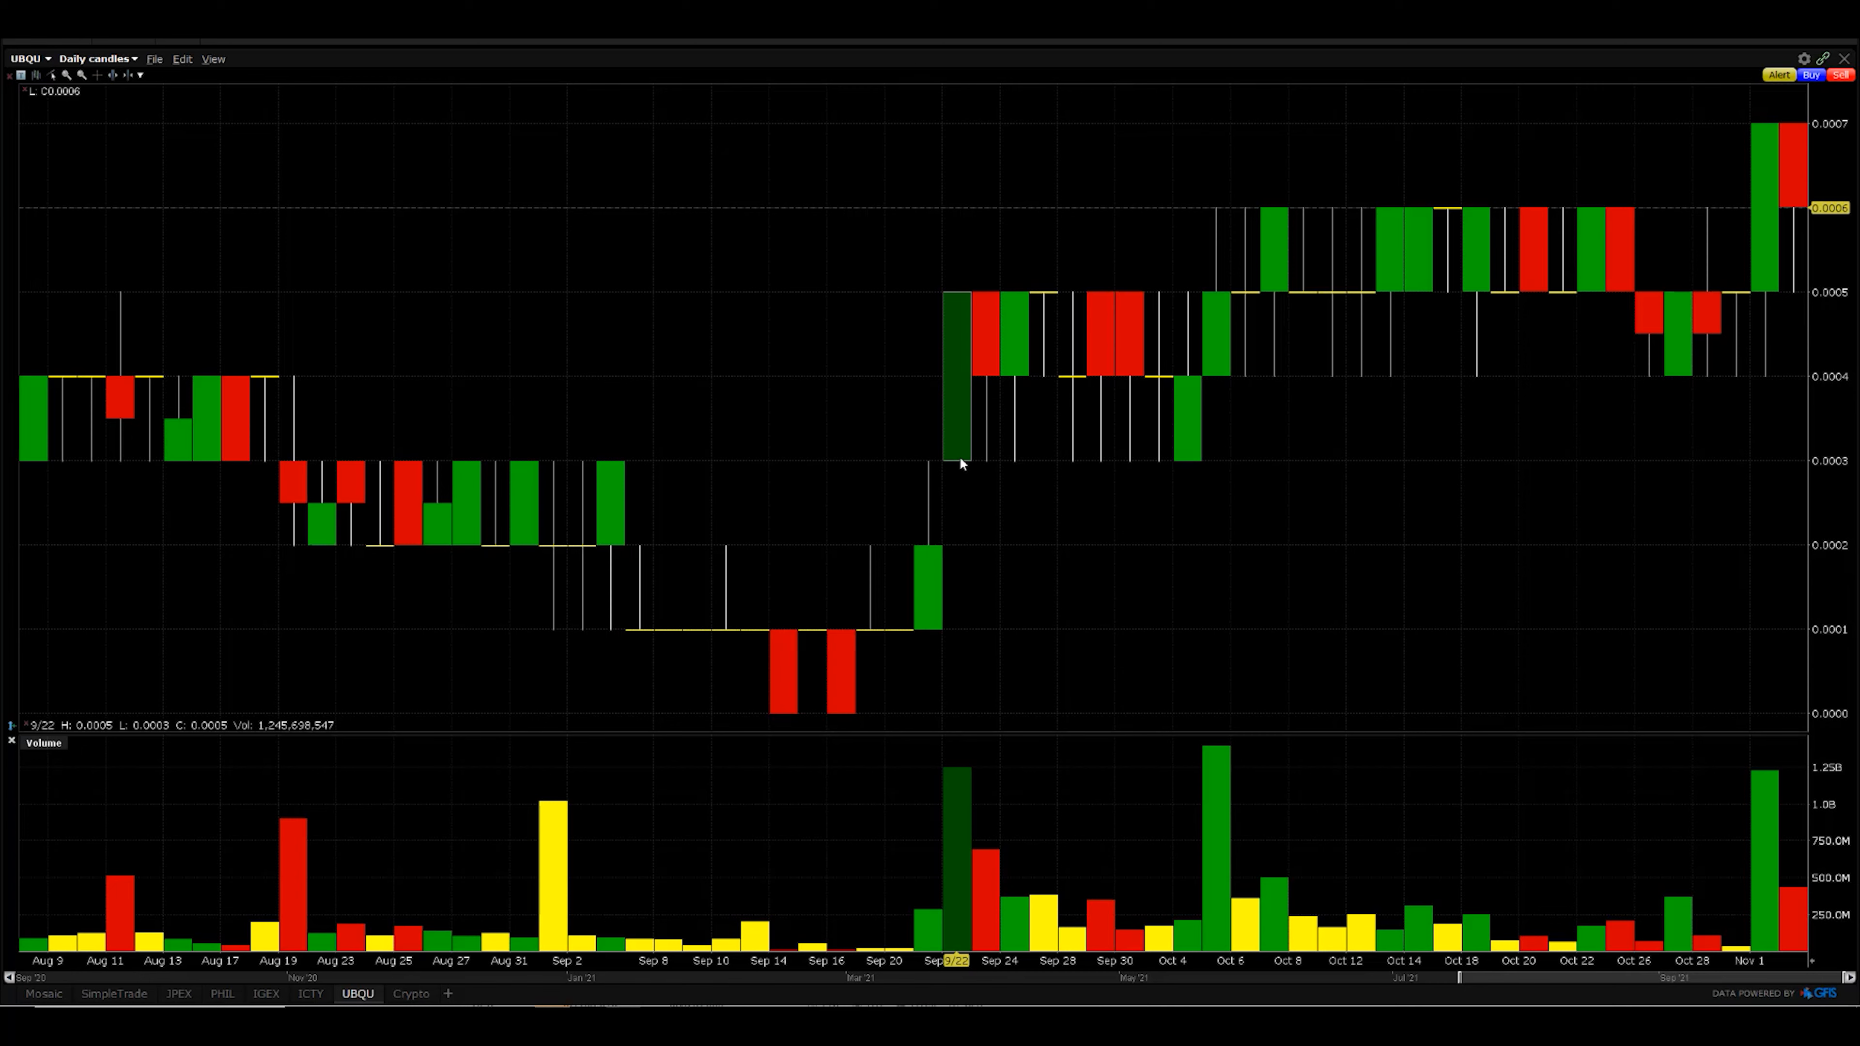
mouse_move(961, 782)
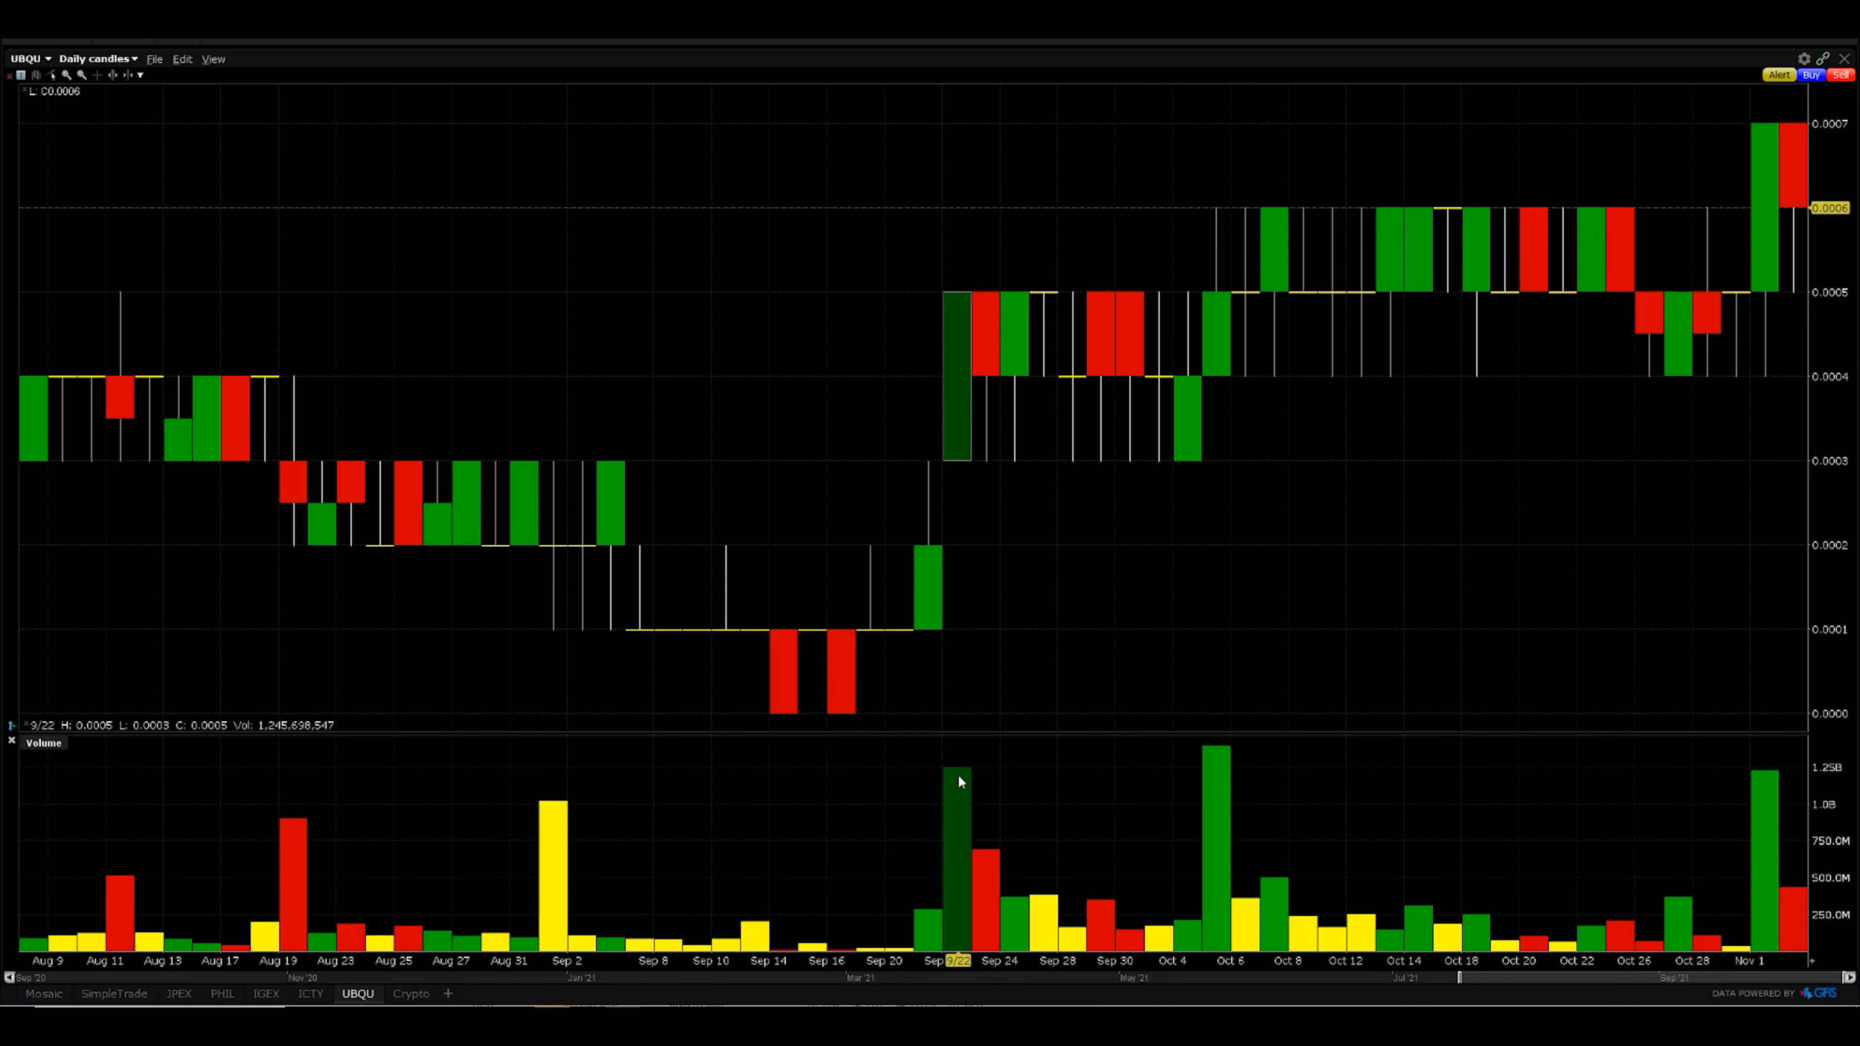
mouse_move(969, 549)
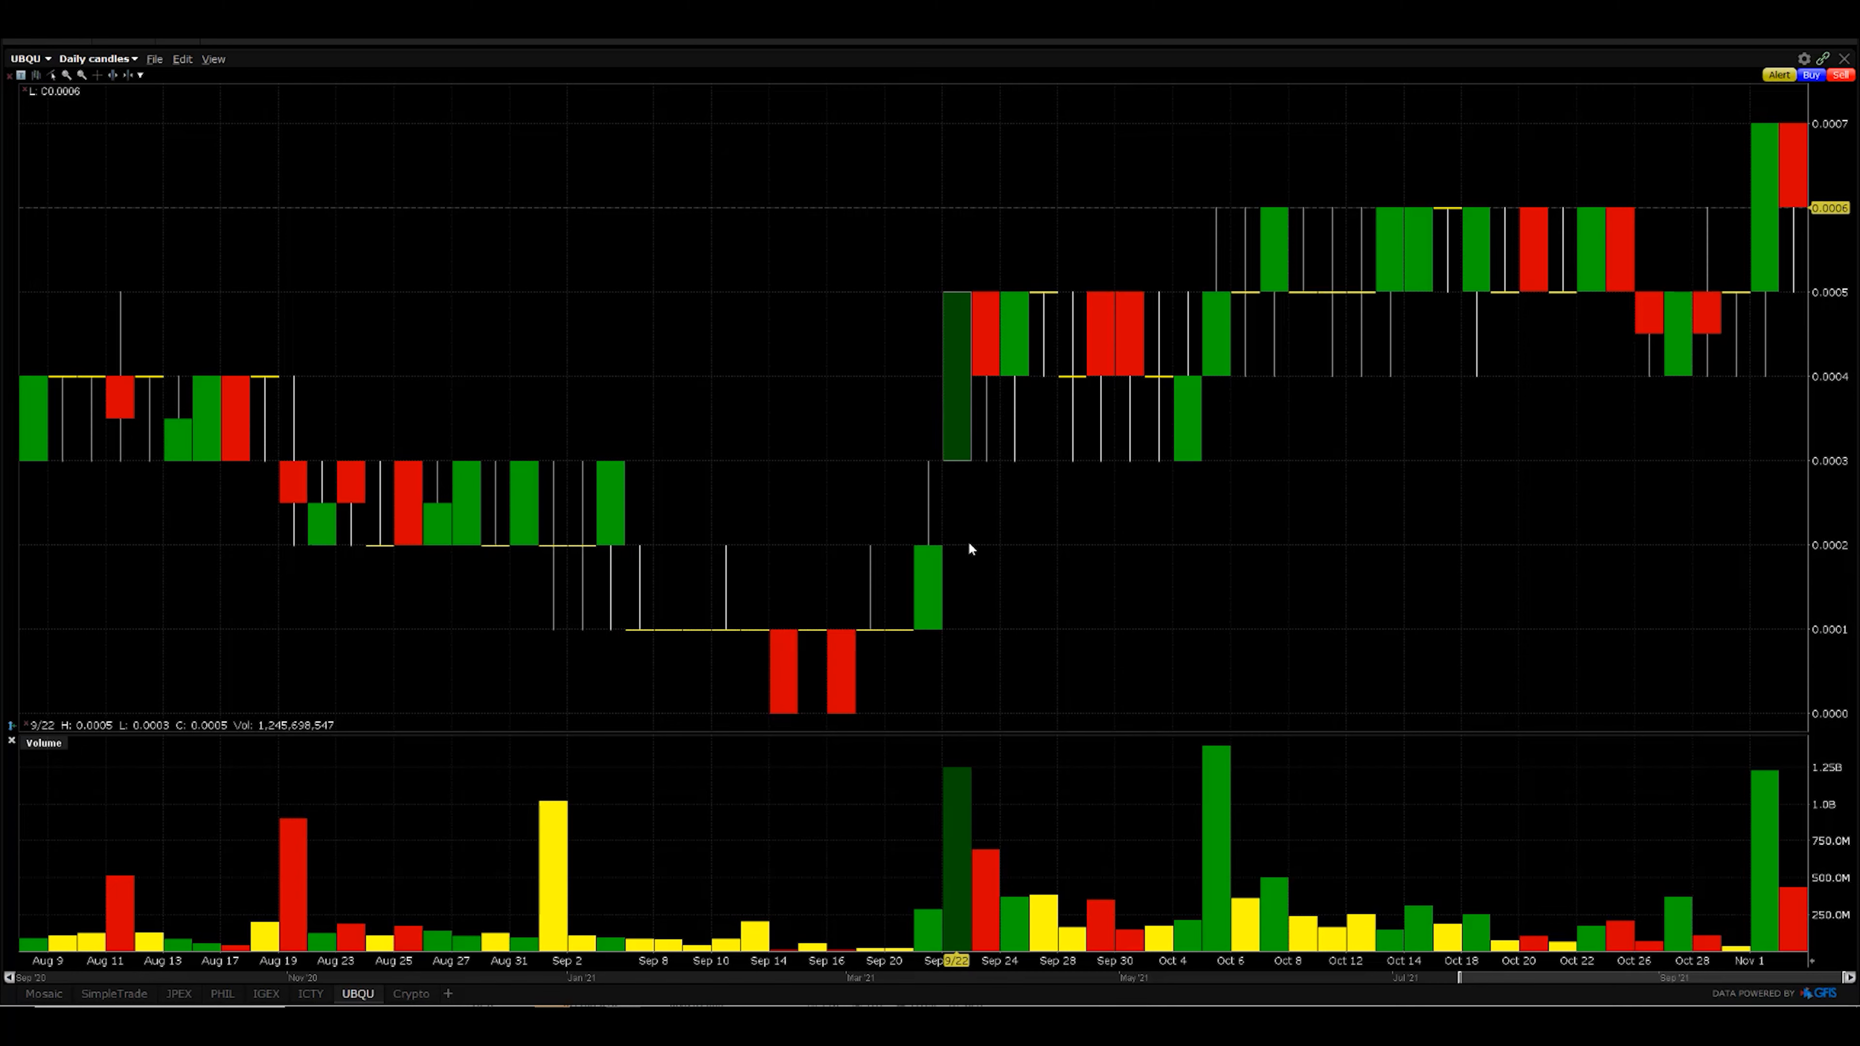
mouse_move(957, 456)
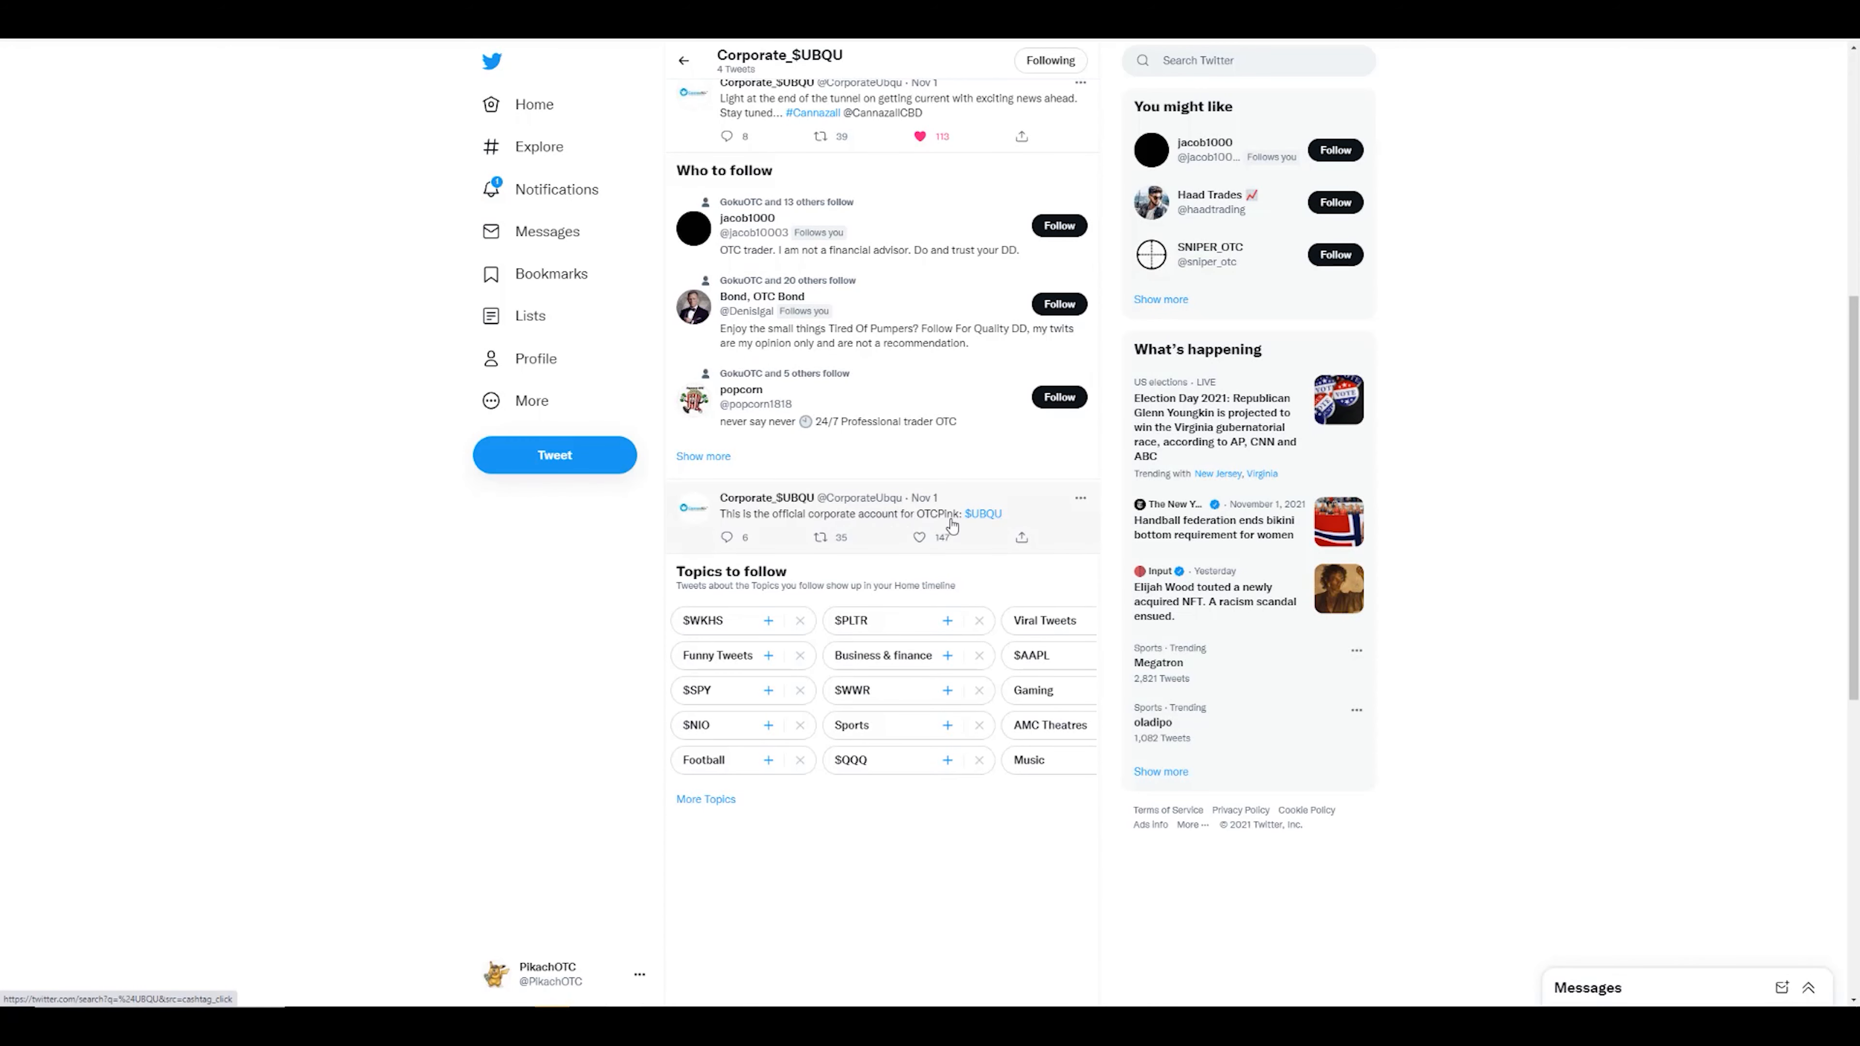
mouse_move(878, 530)
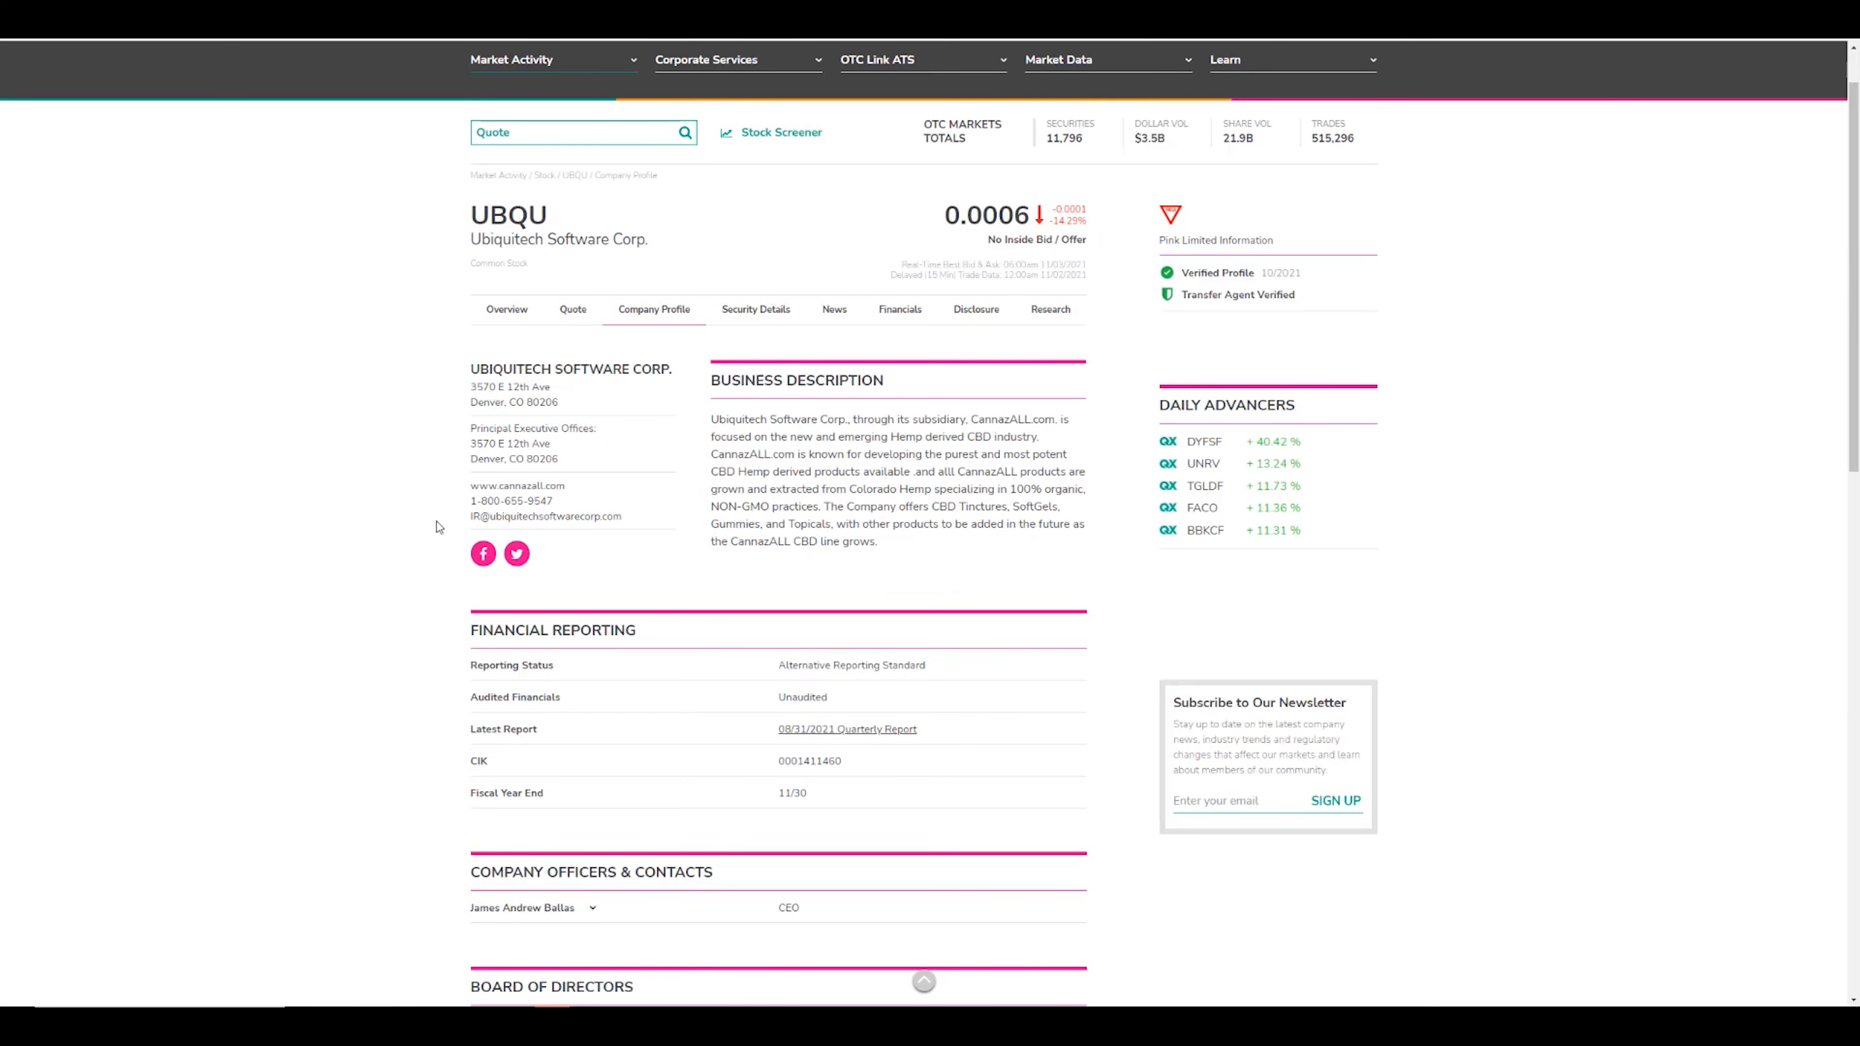
mouse_move(516, 553)
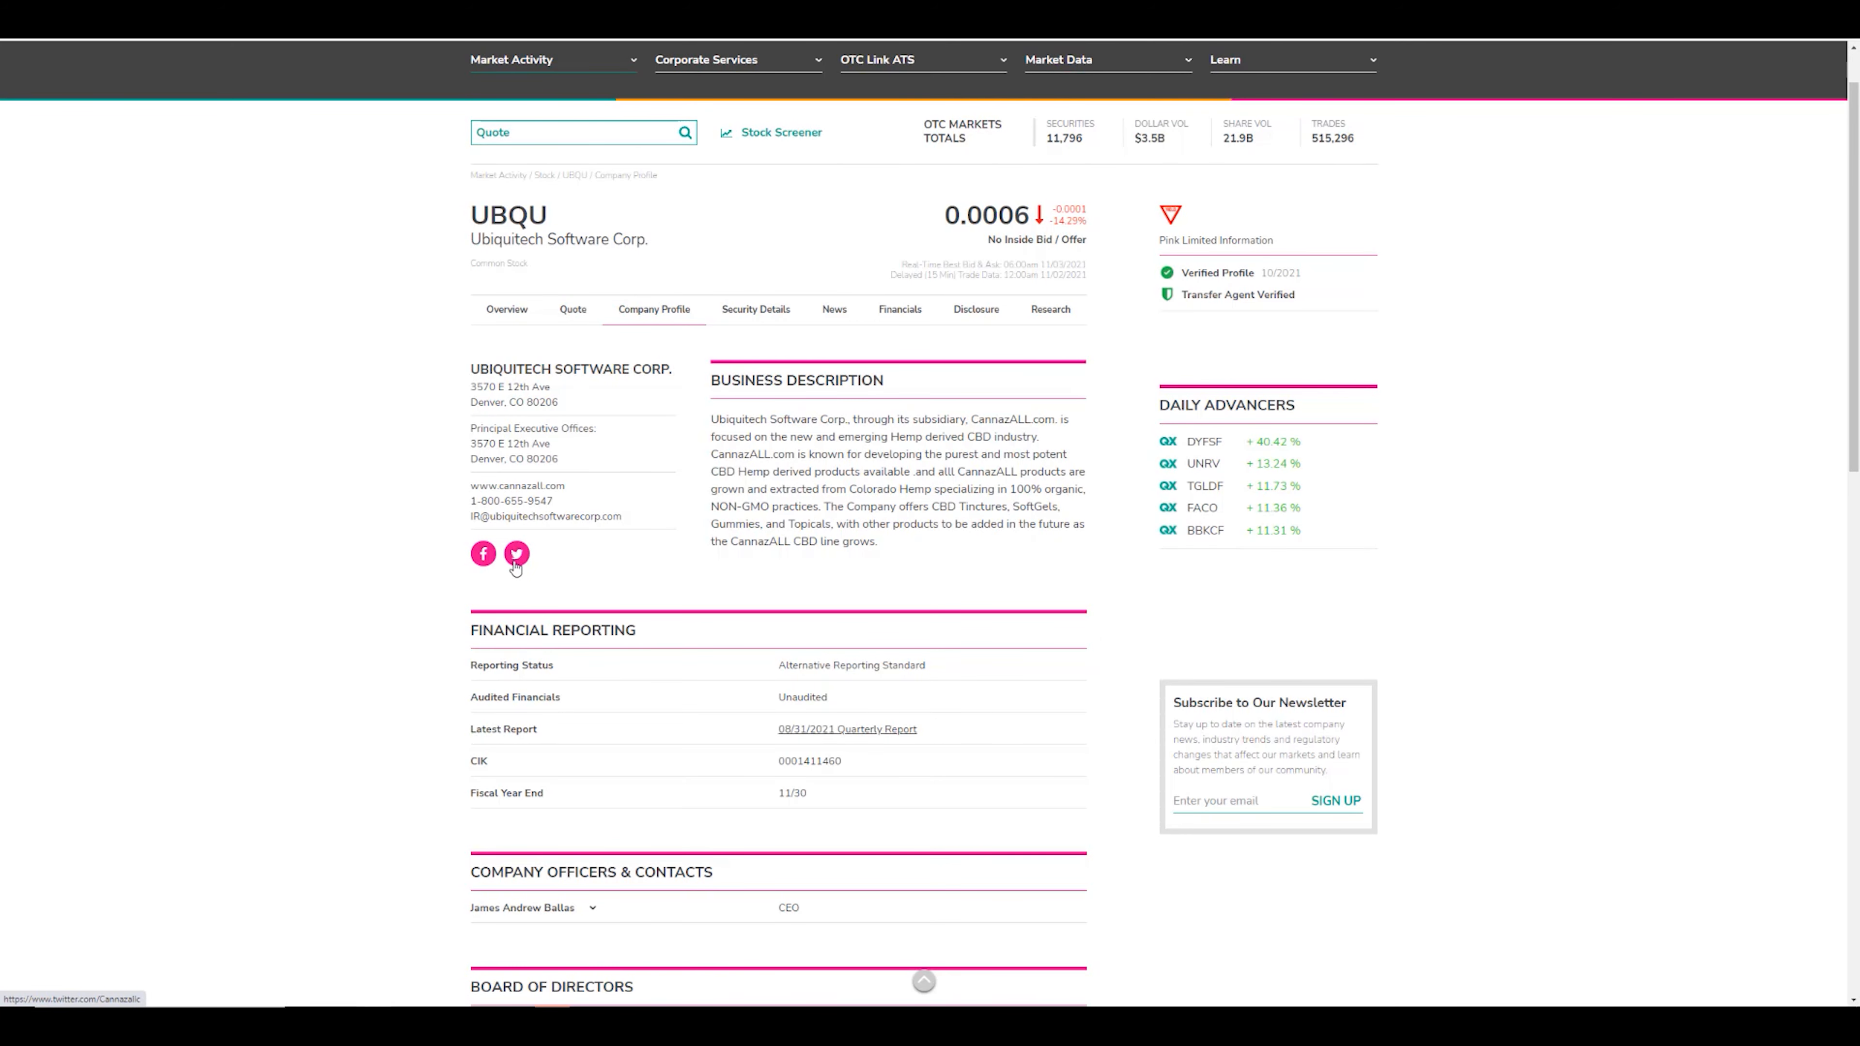
Follow the Twitter link from UBQU's OTC Markets company page to the CannazALLCBD profile.
left_click(516, 553)
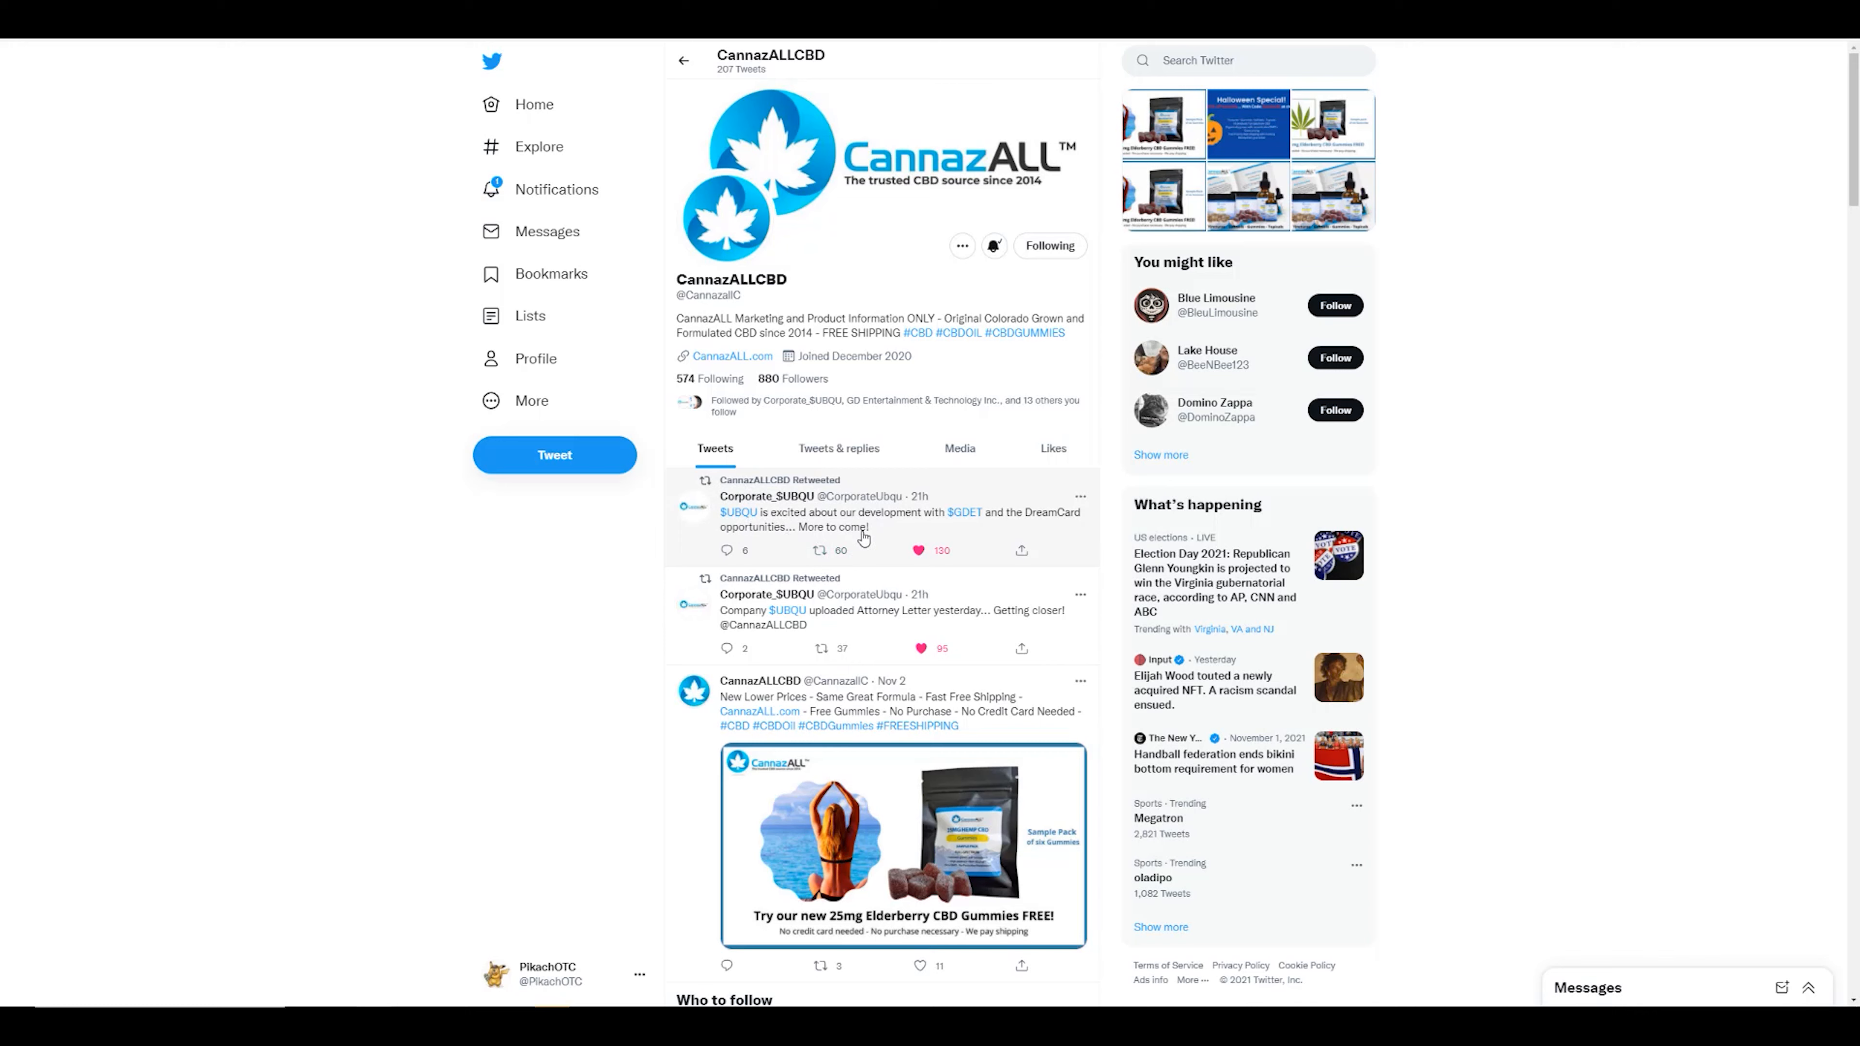
mouse_move(880, 524)
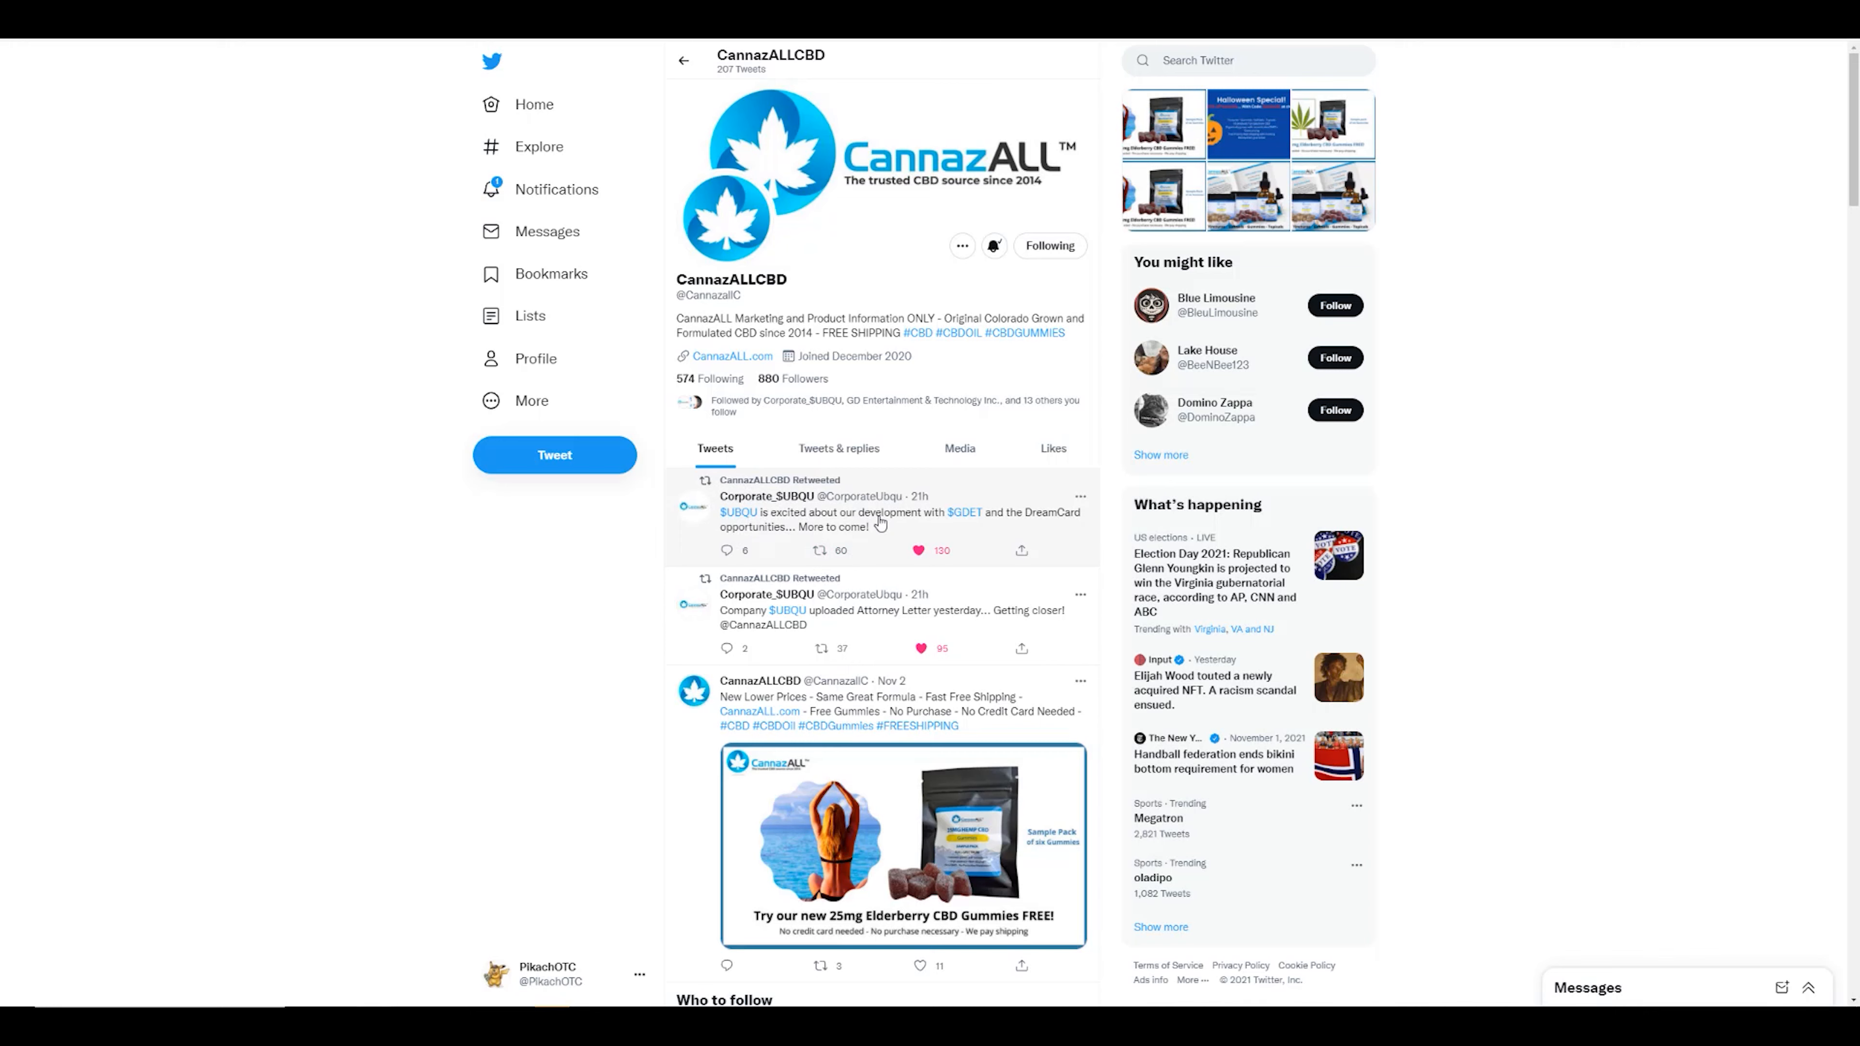
mouse_move(863, 529)
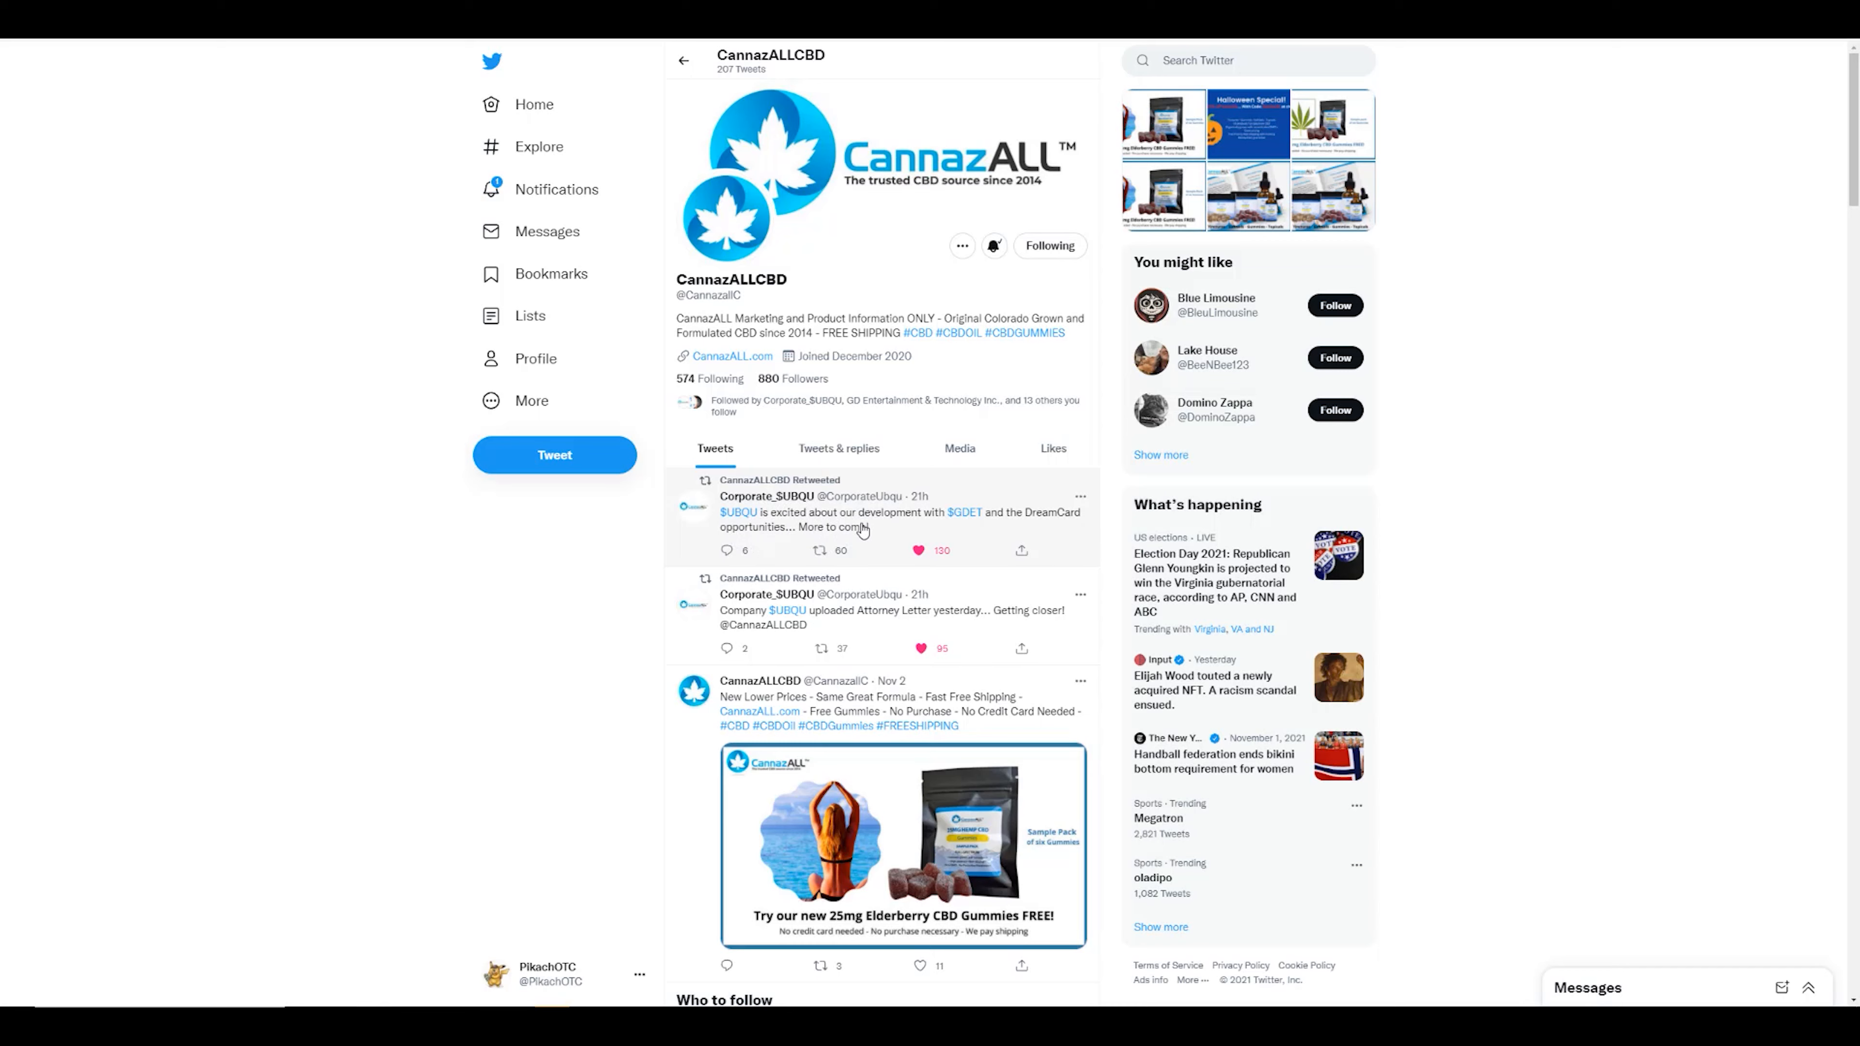
left_click(781, 495)
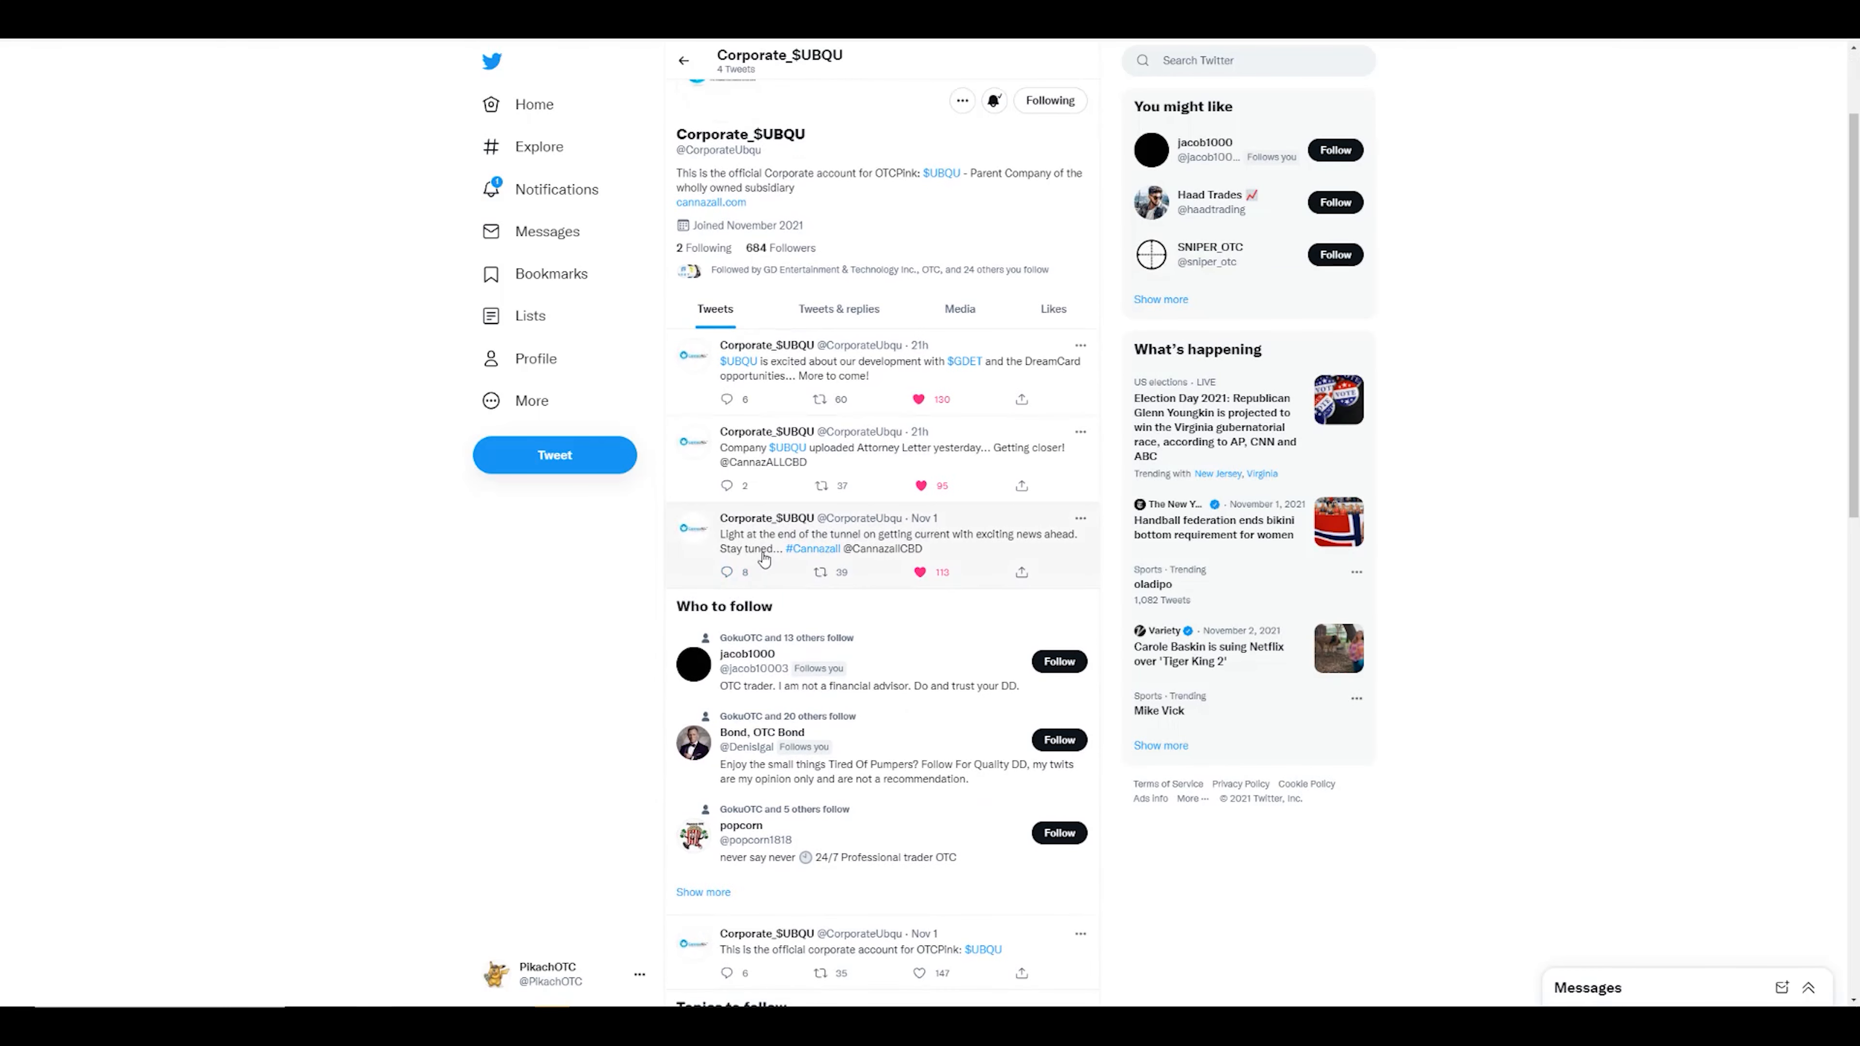
mouse_move(953, 566)
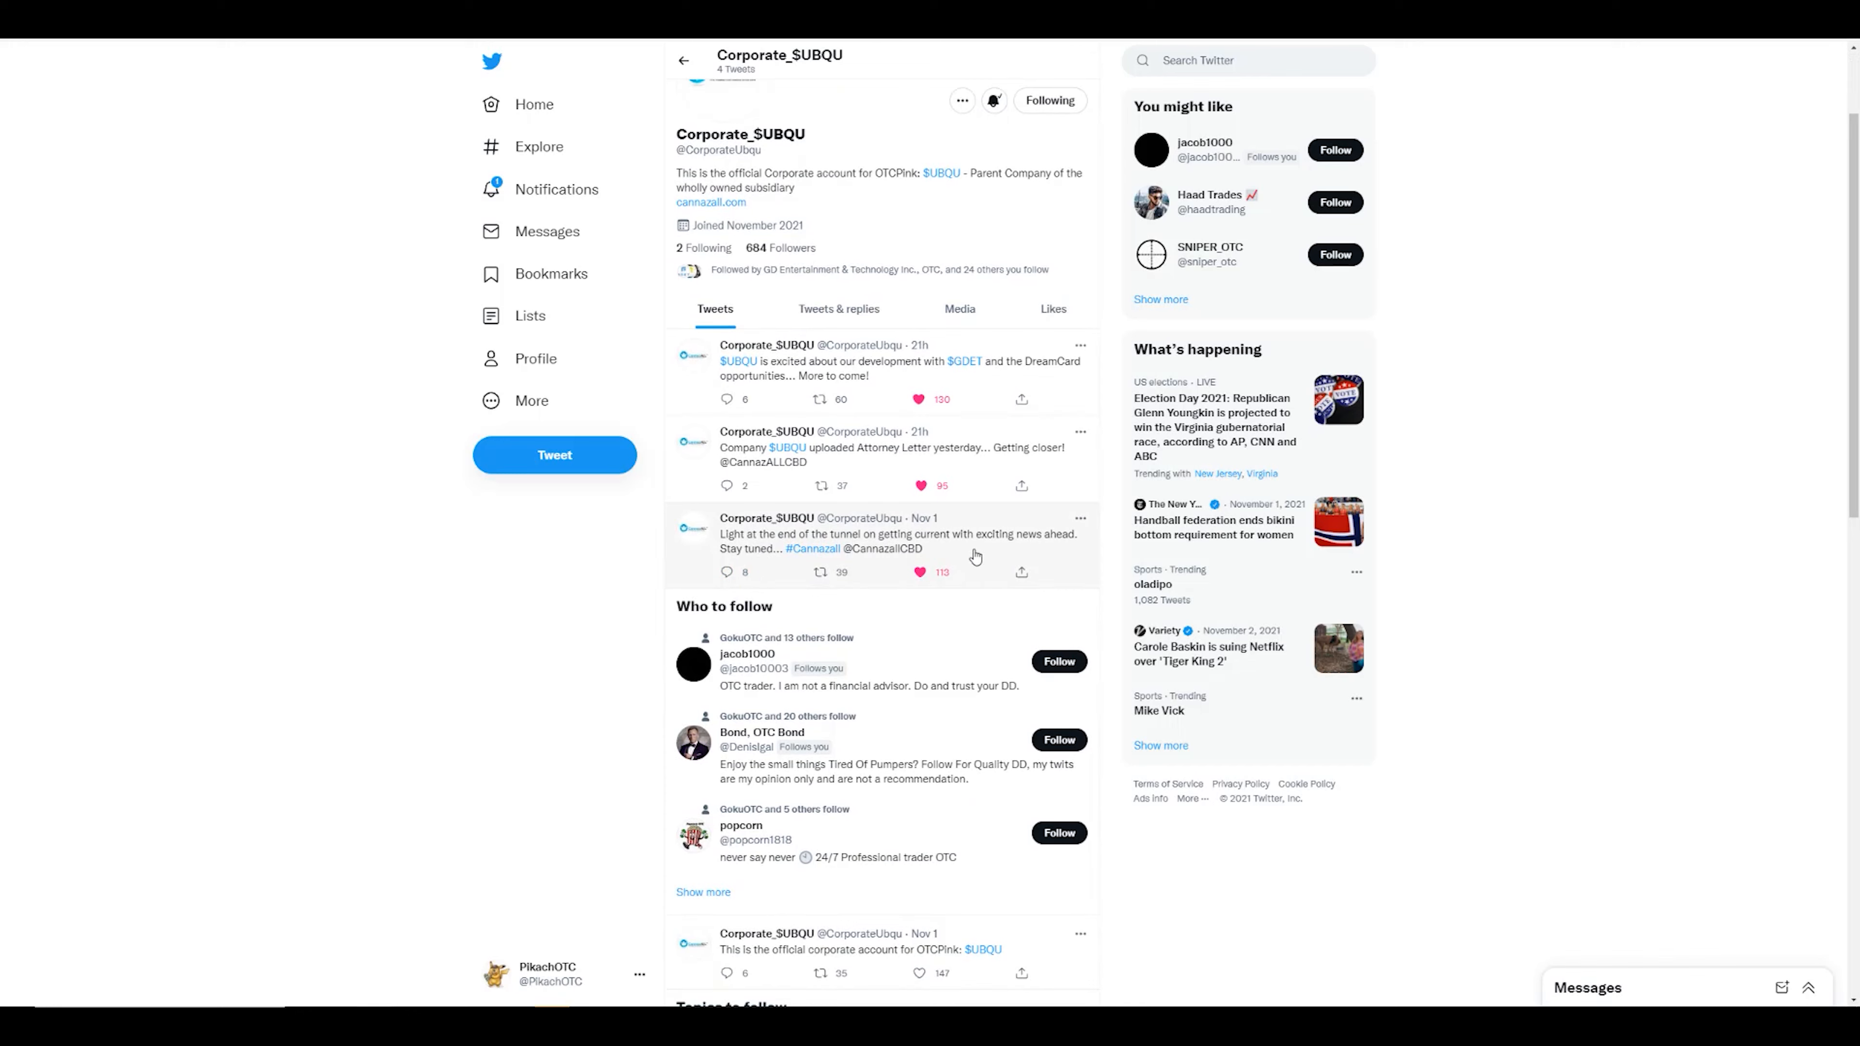
mouse_move(997, 554)
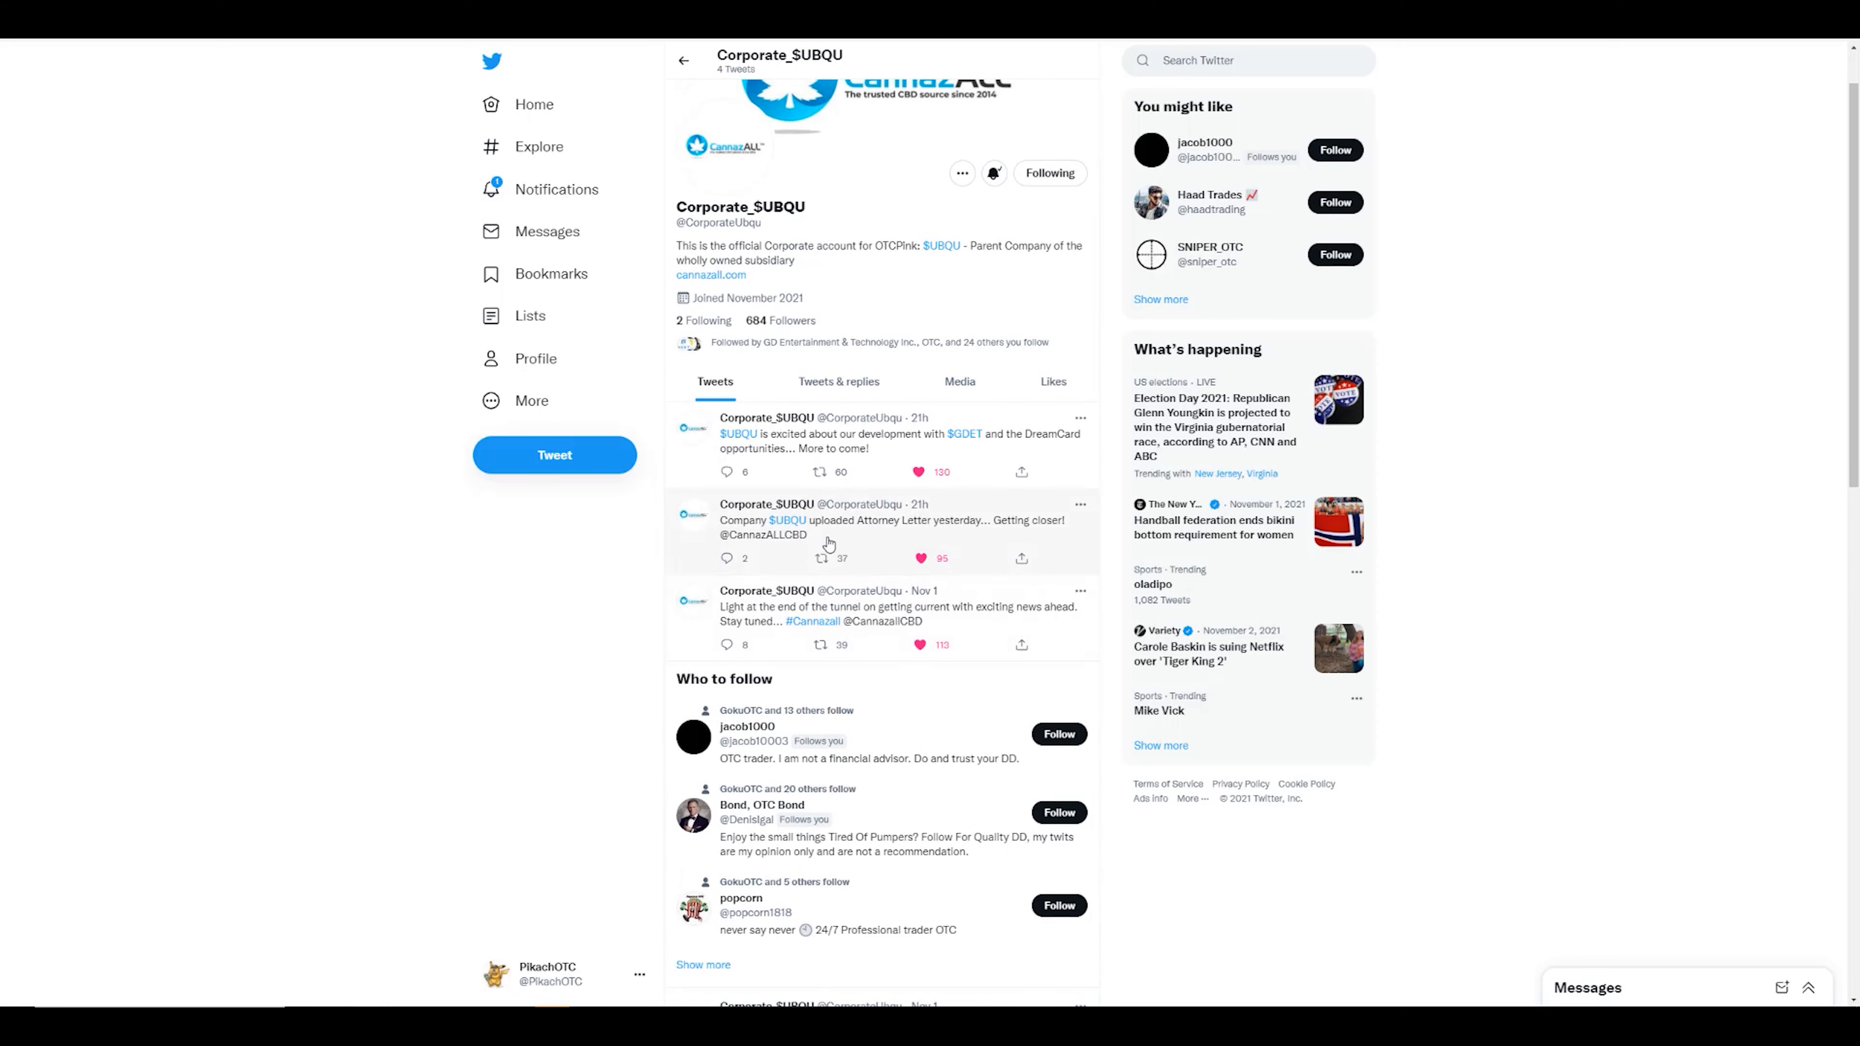
mouse_move(1014, 546)
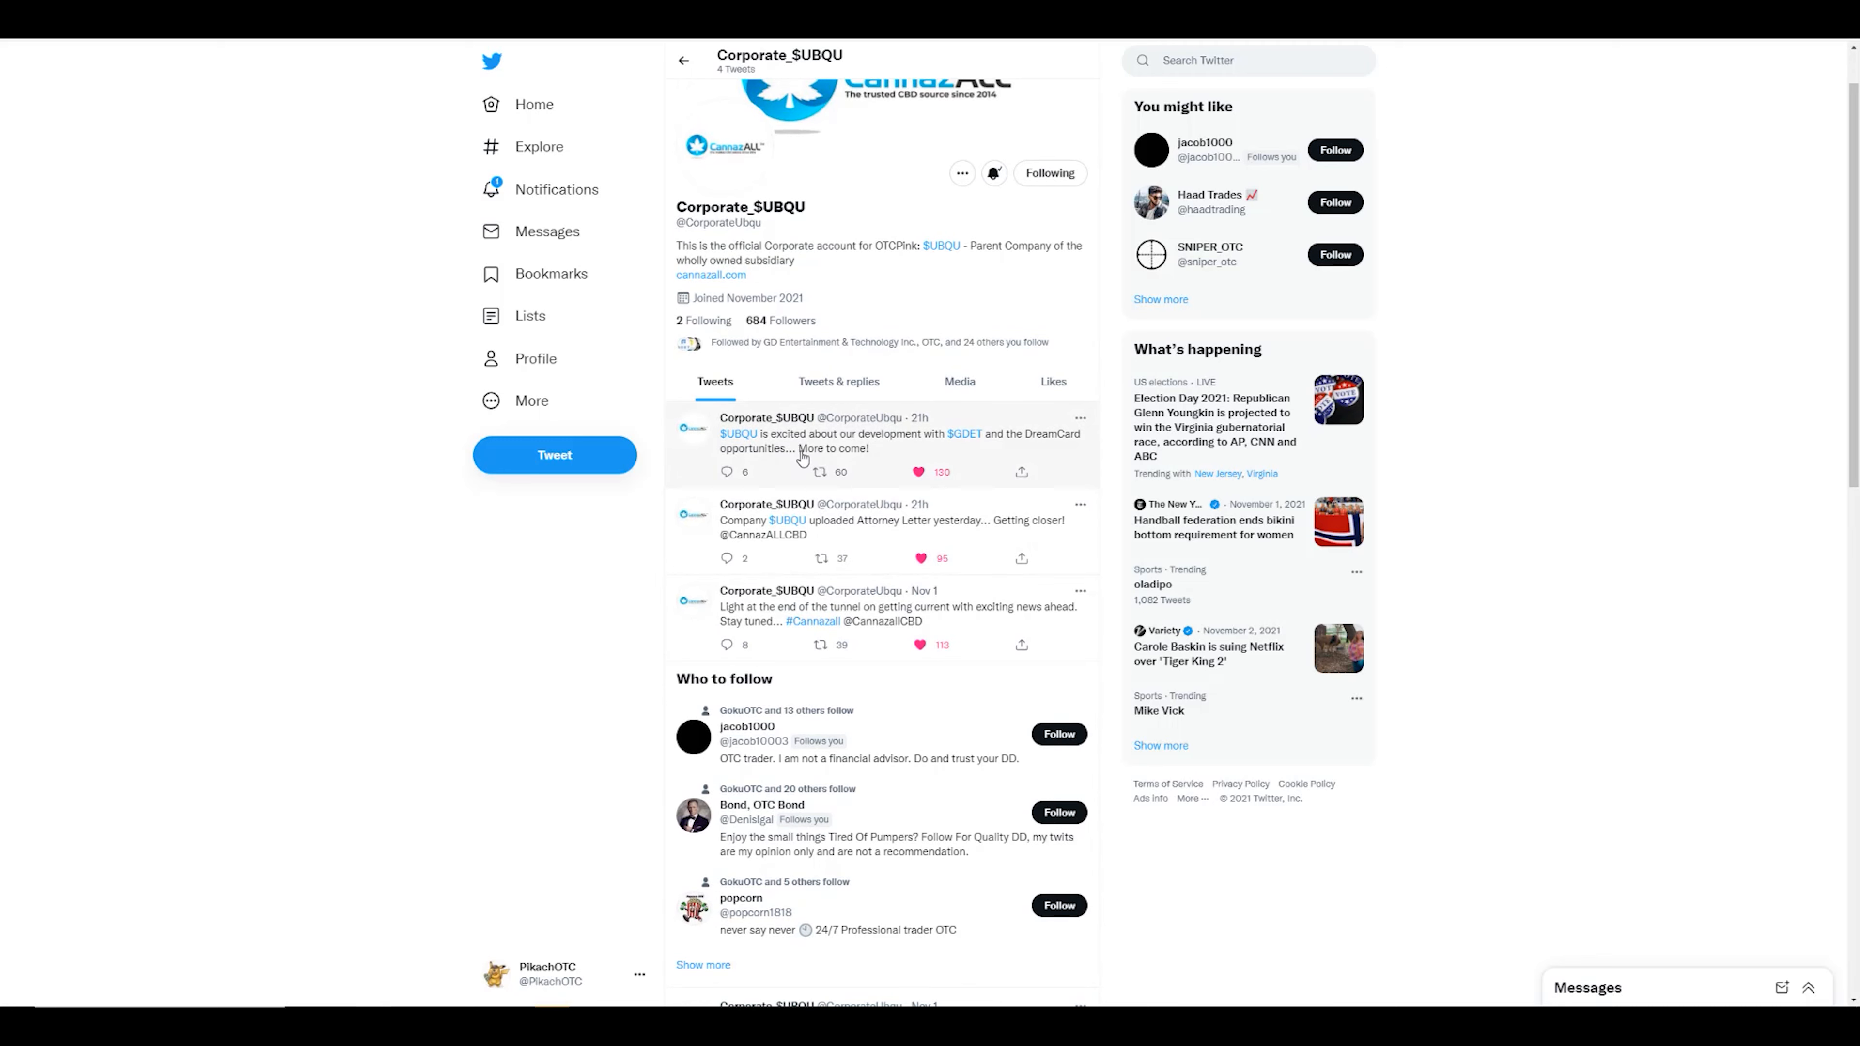
mouse_move(961, 456)
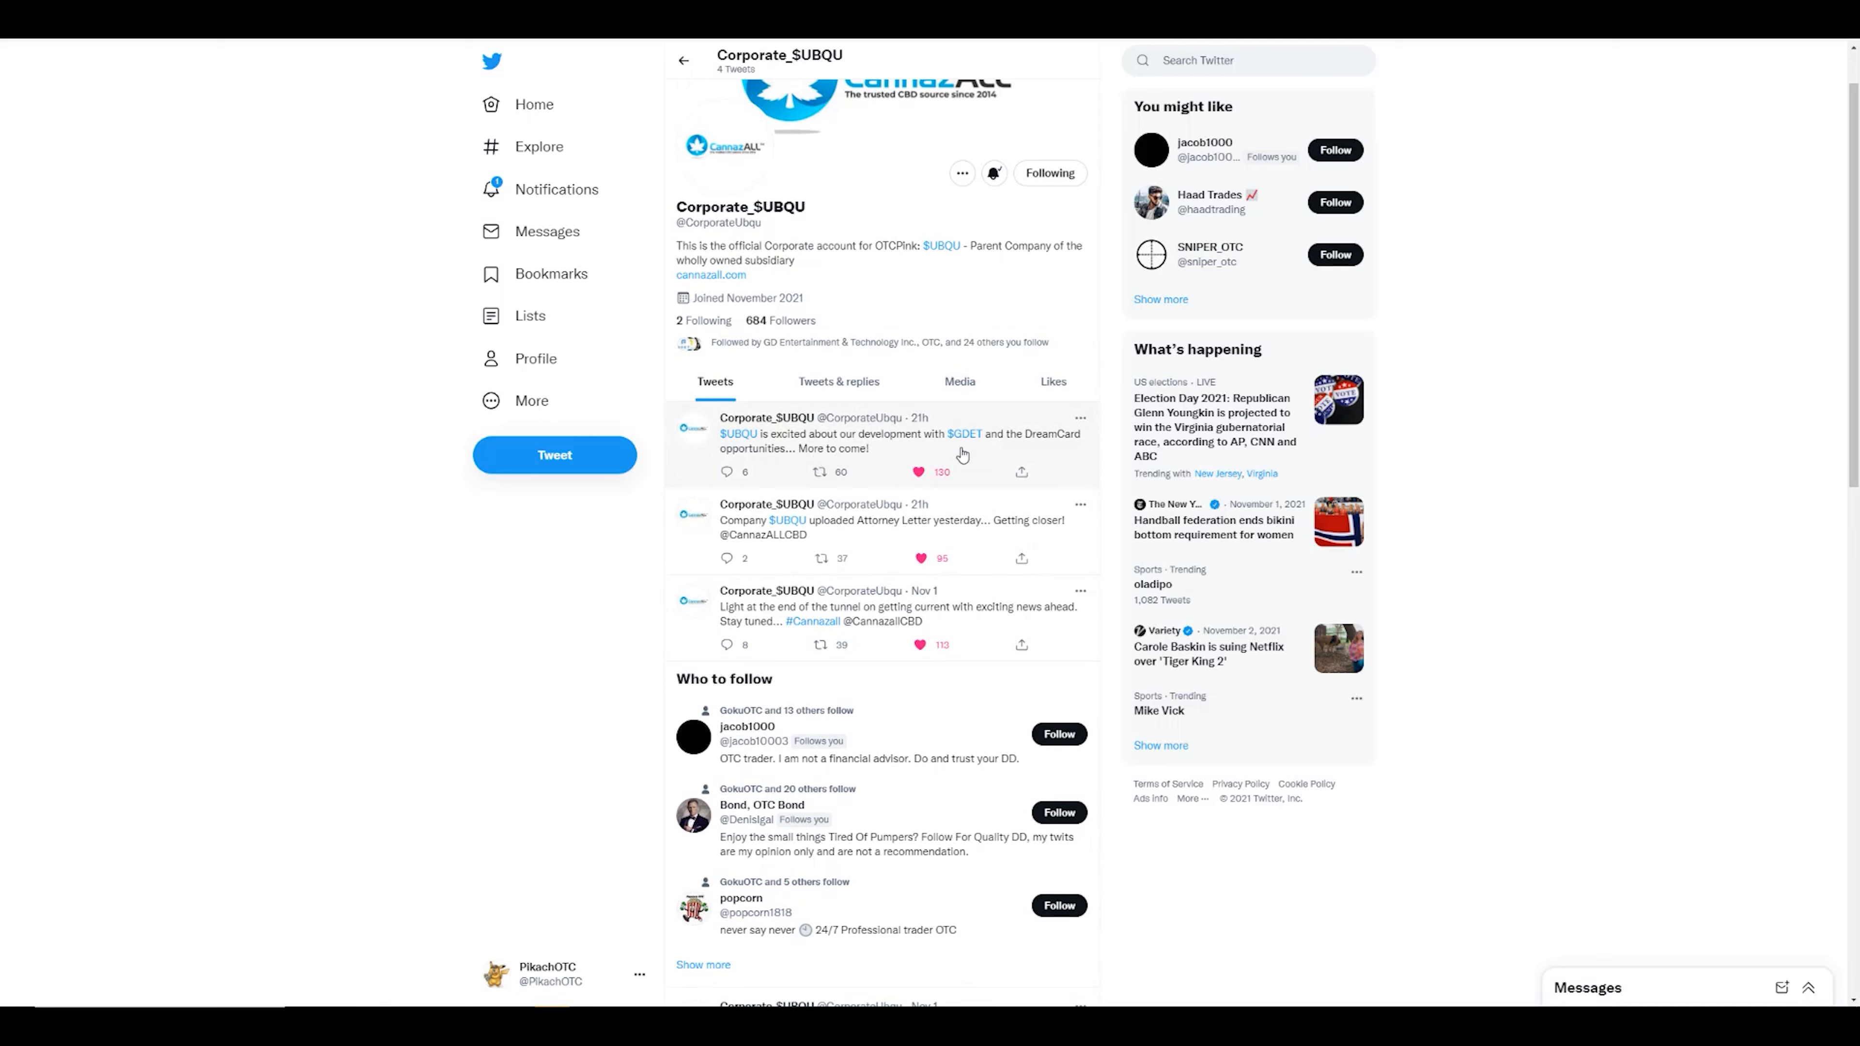
mouse_move(1041, 455)
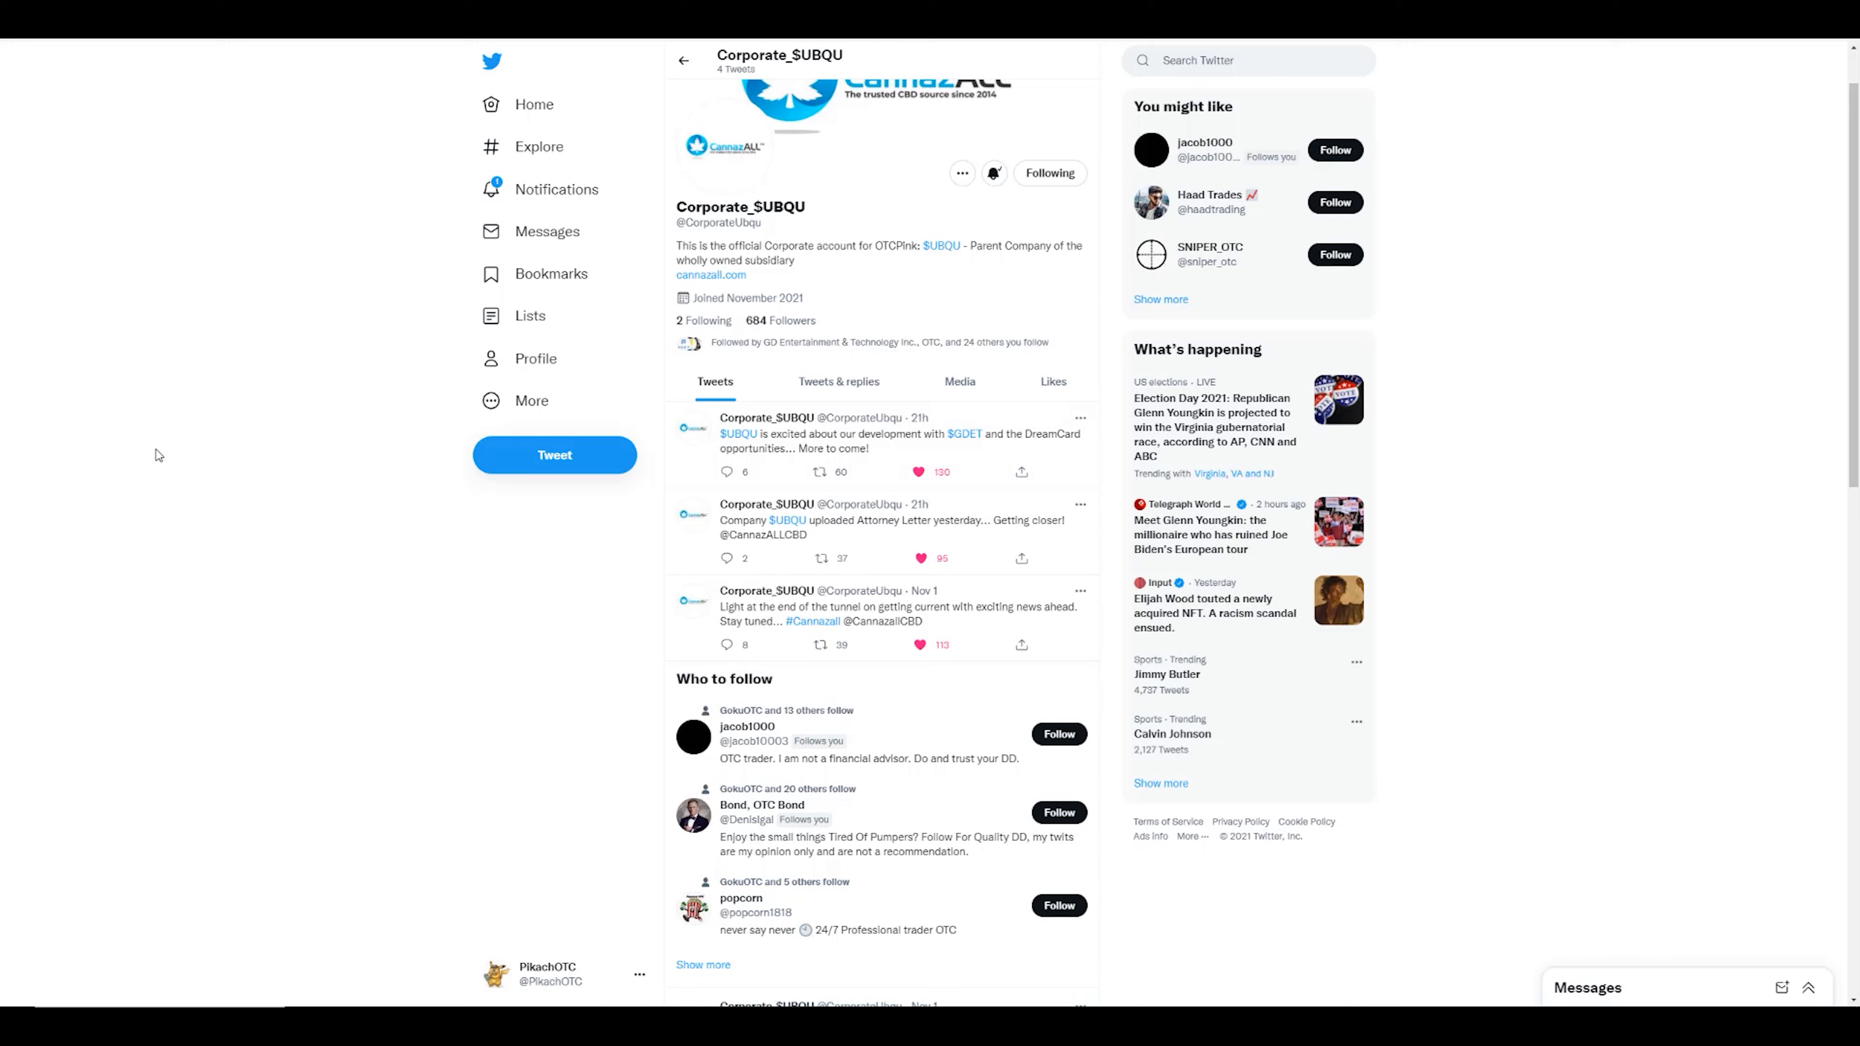
mouse_move(200, 456)
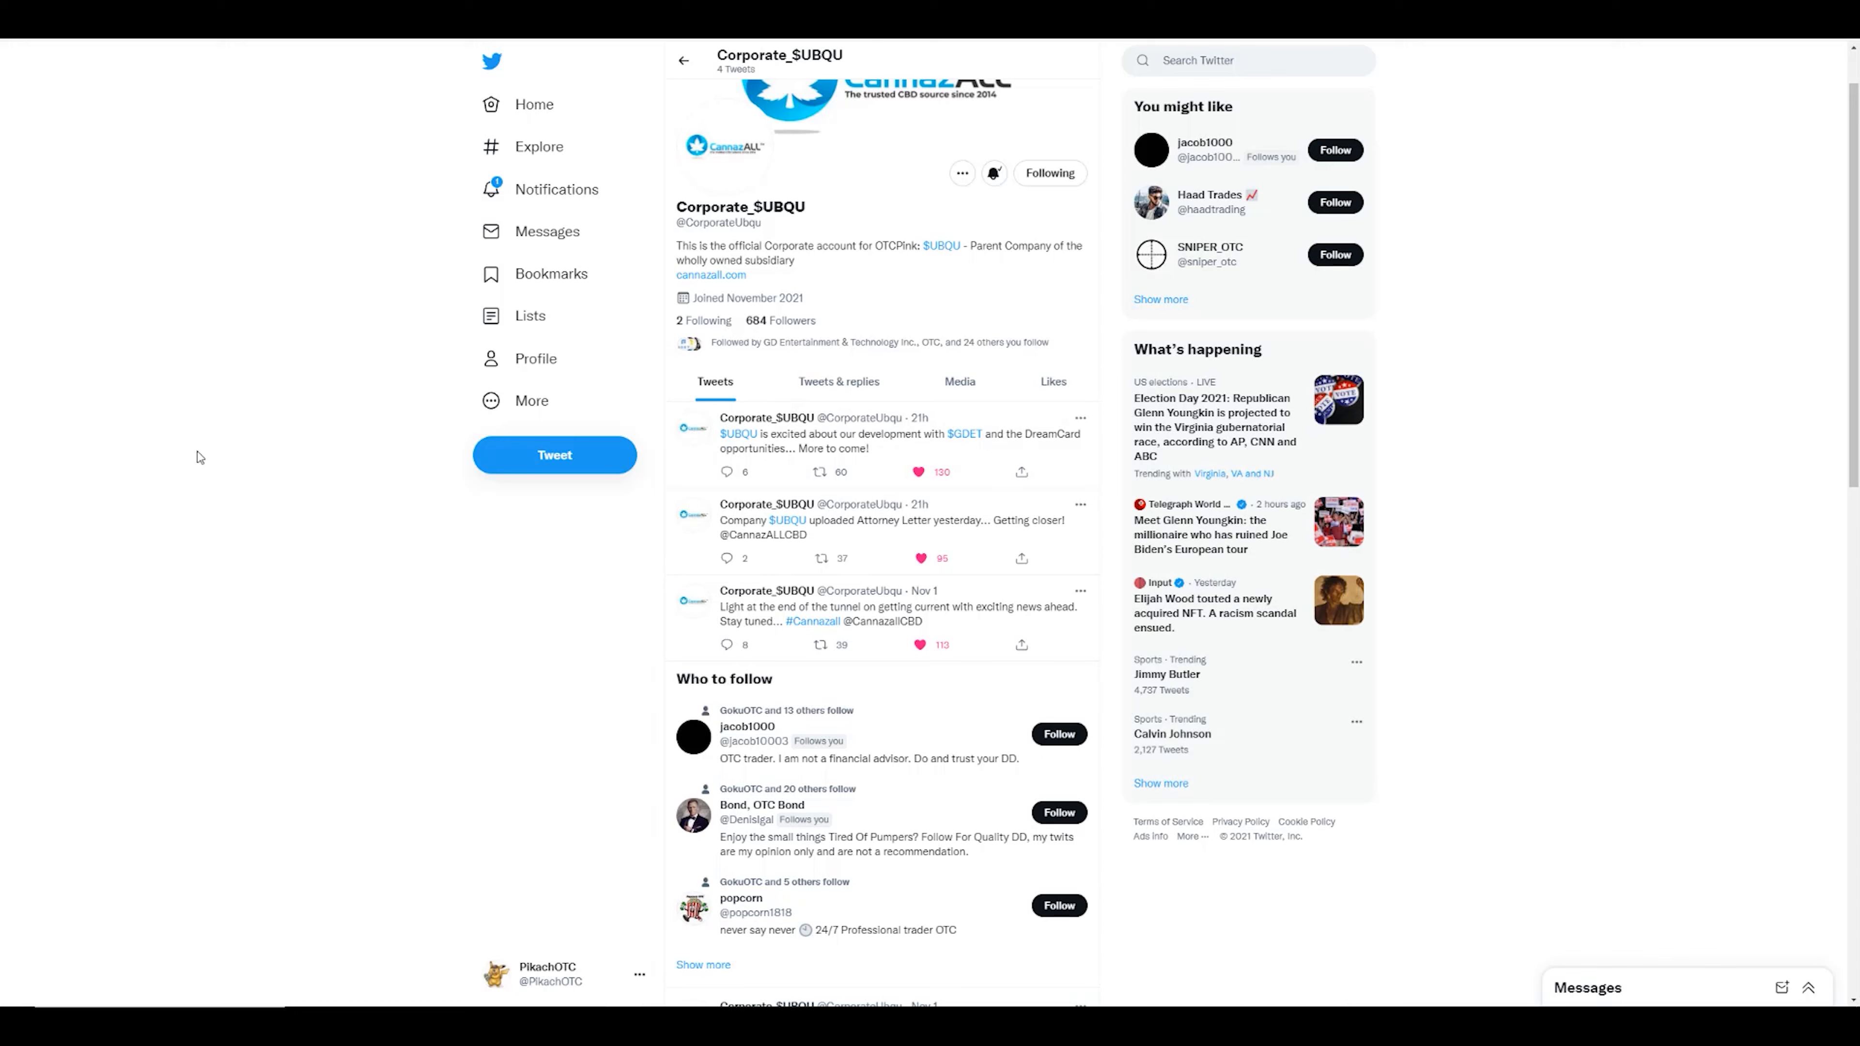
mouse_move(332, 512)
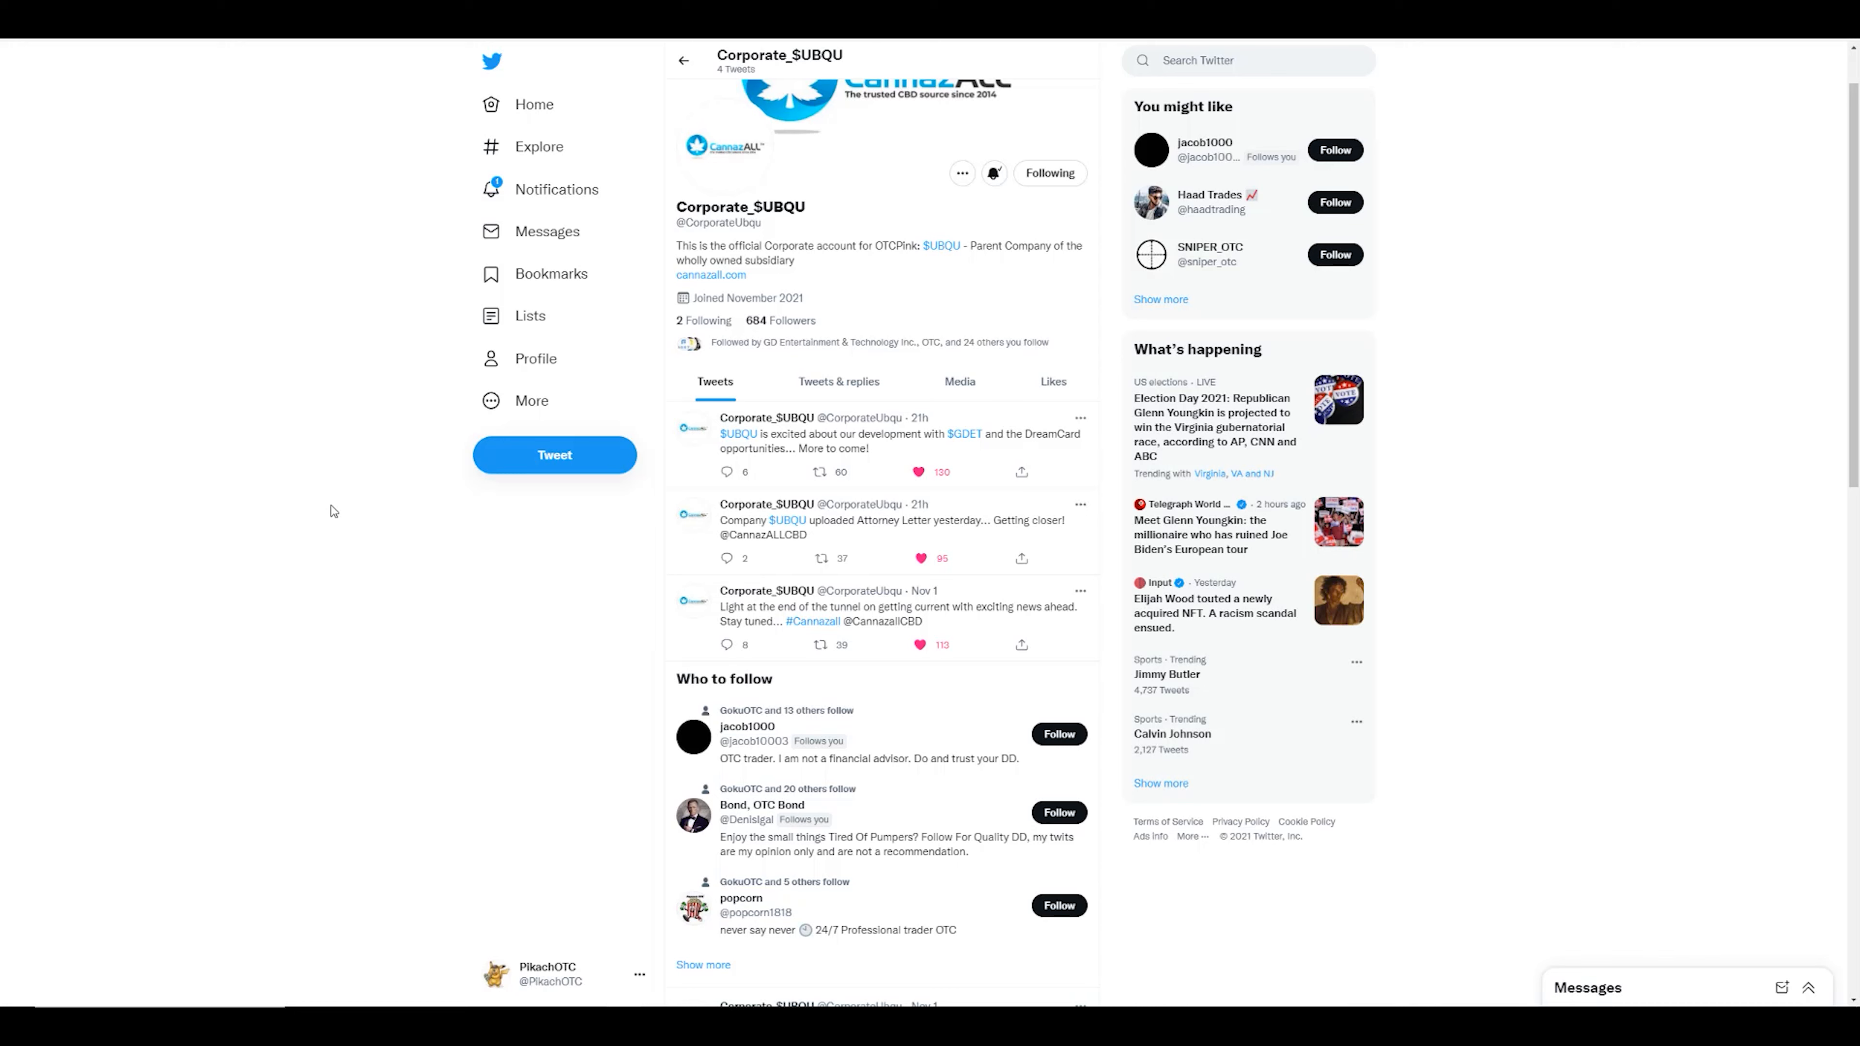
mouse_move(480, 616)
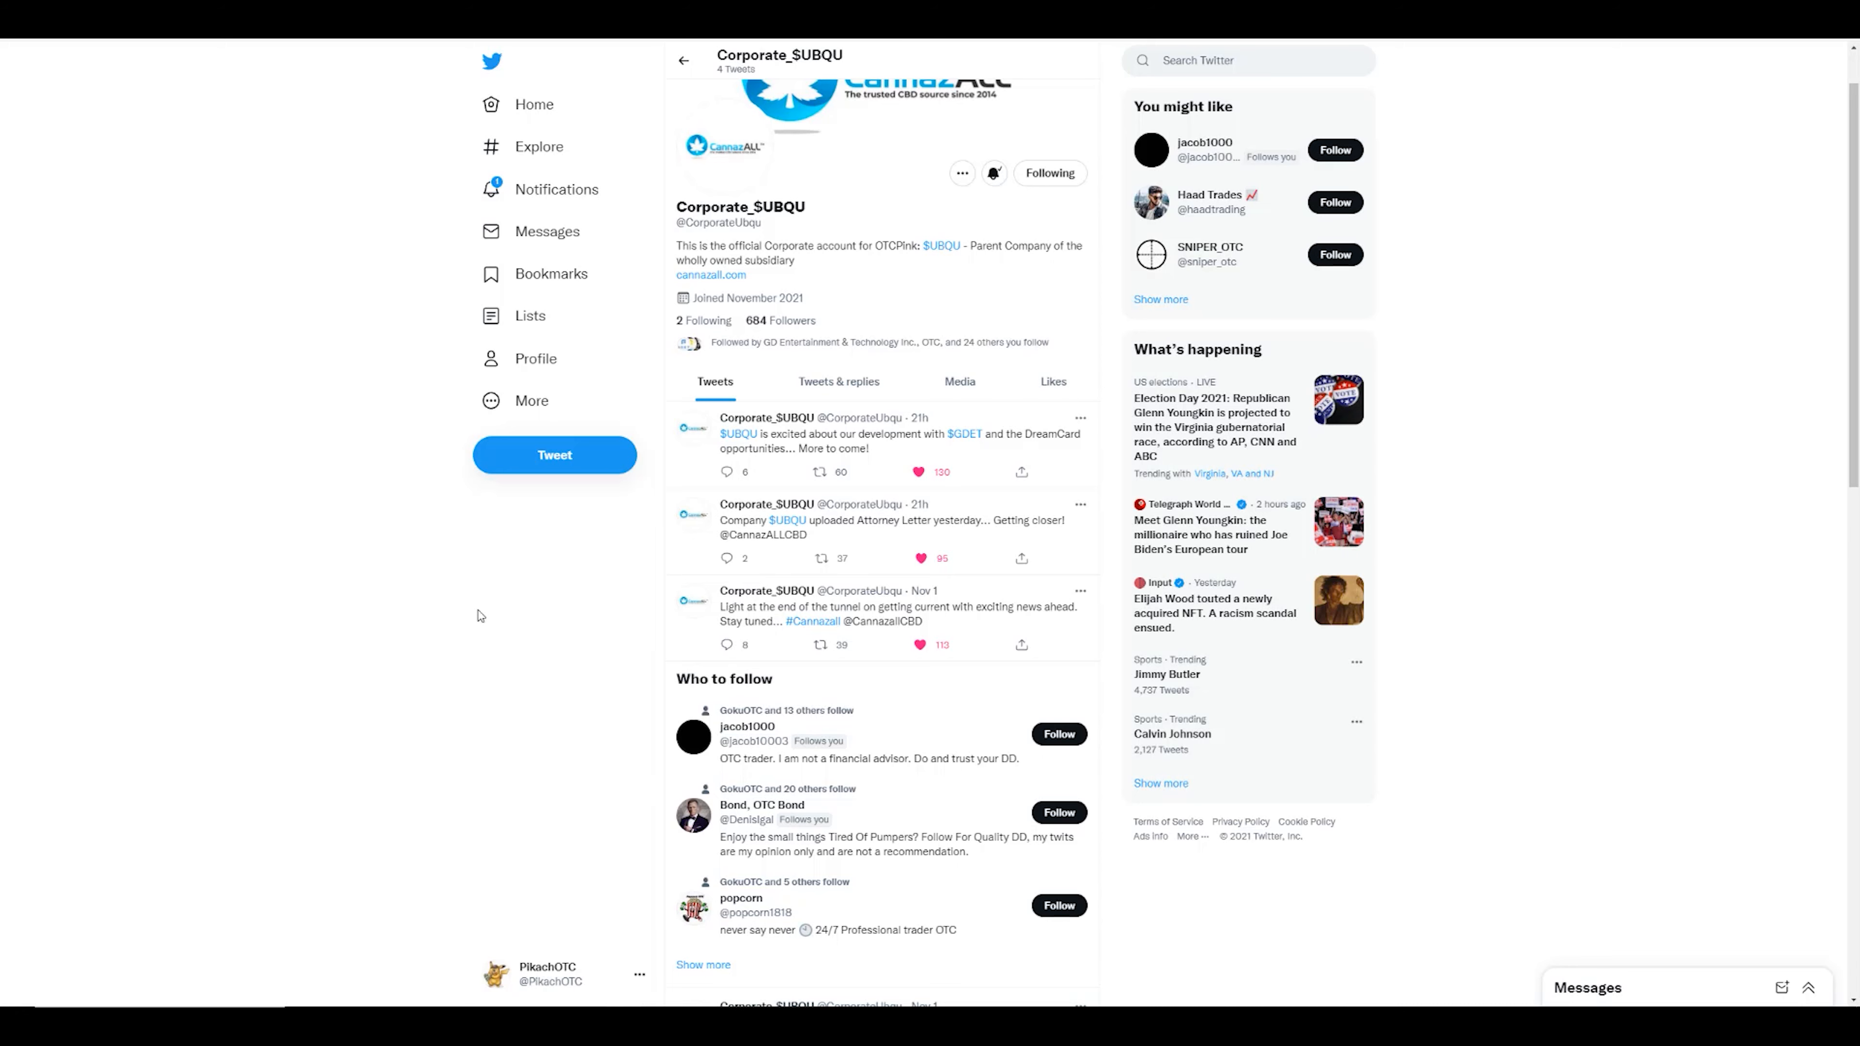
mouse_move(590, 508)
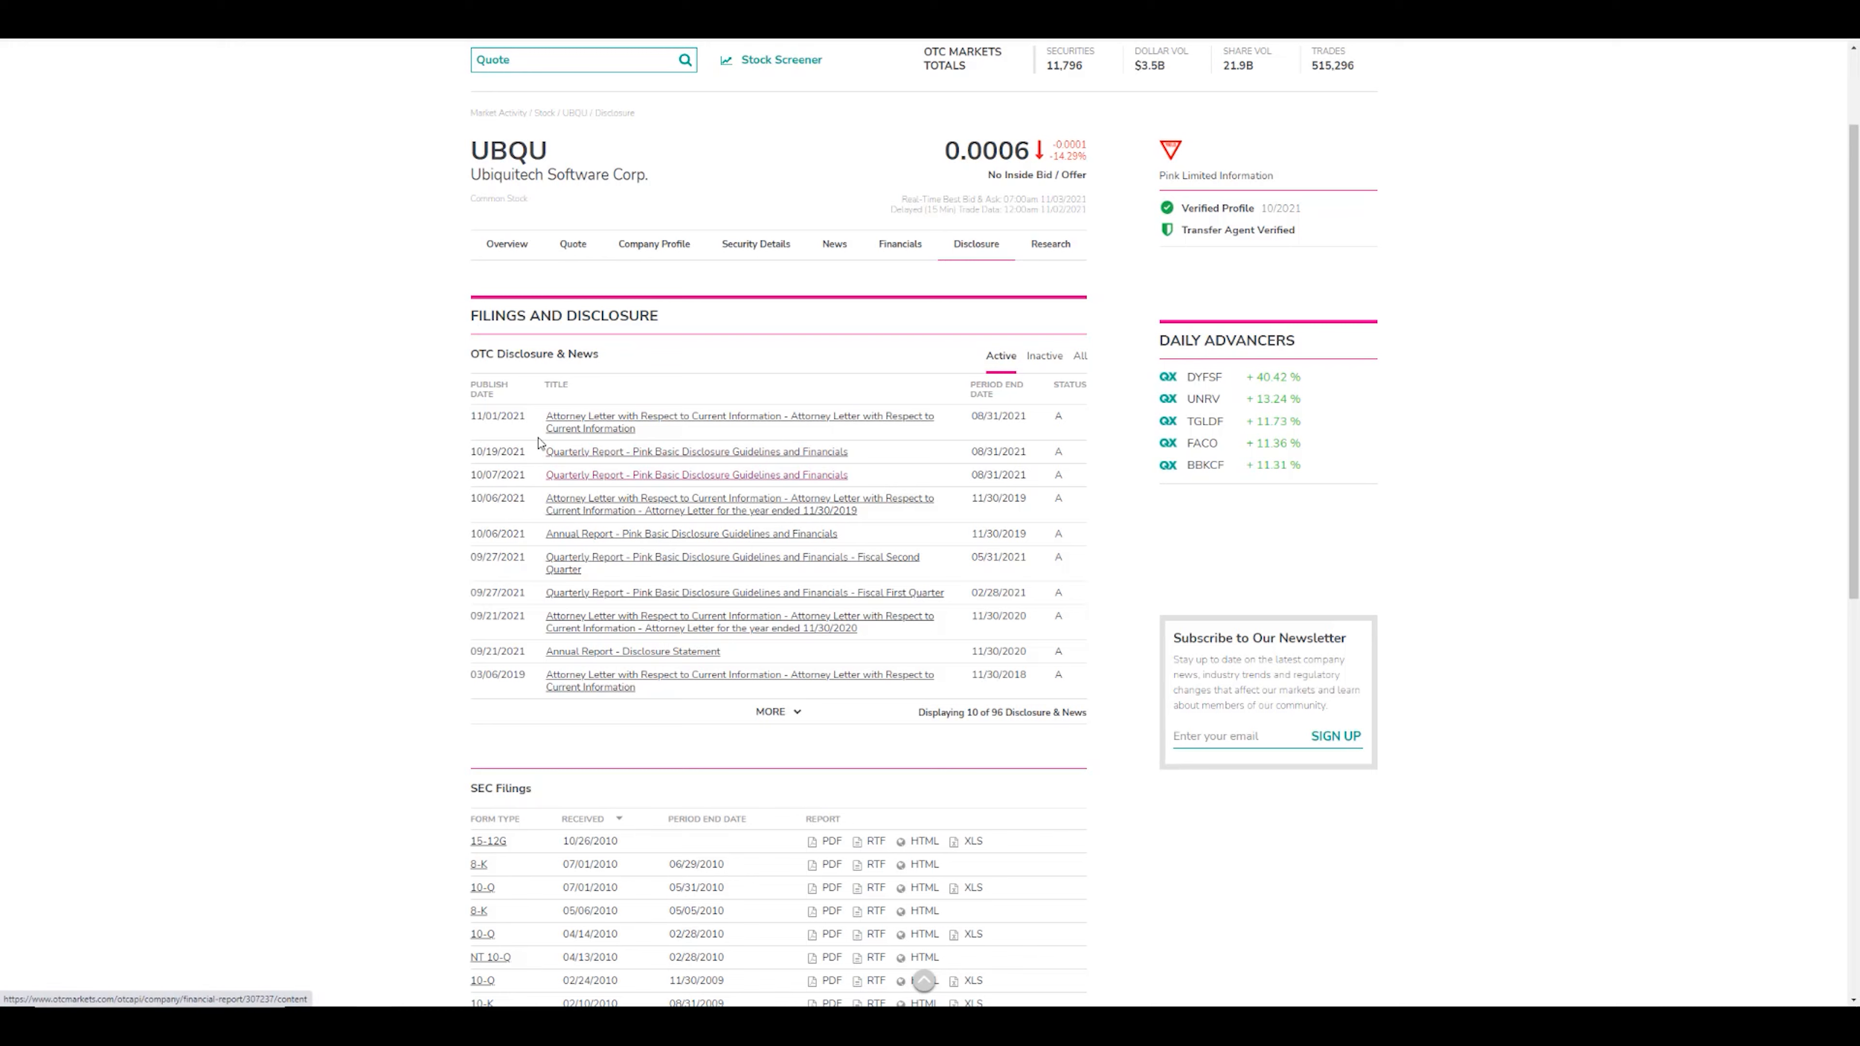
mouse_move(435, 448)
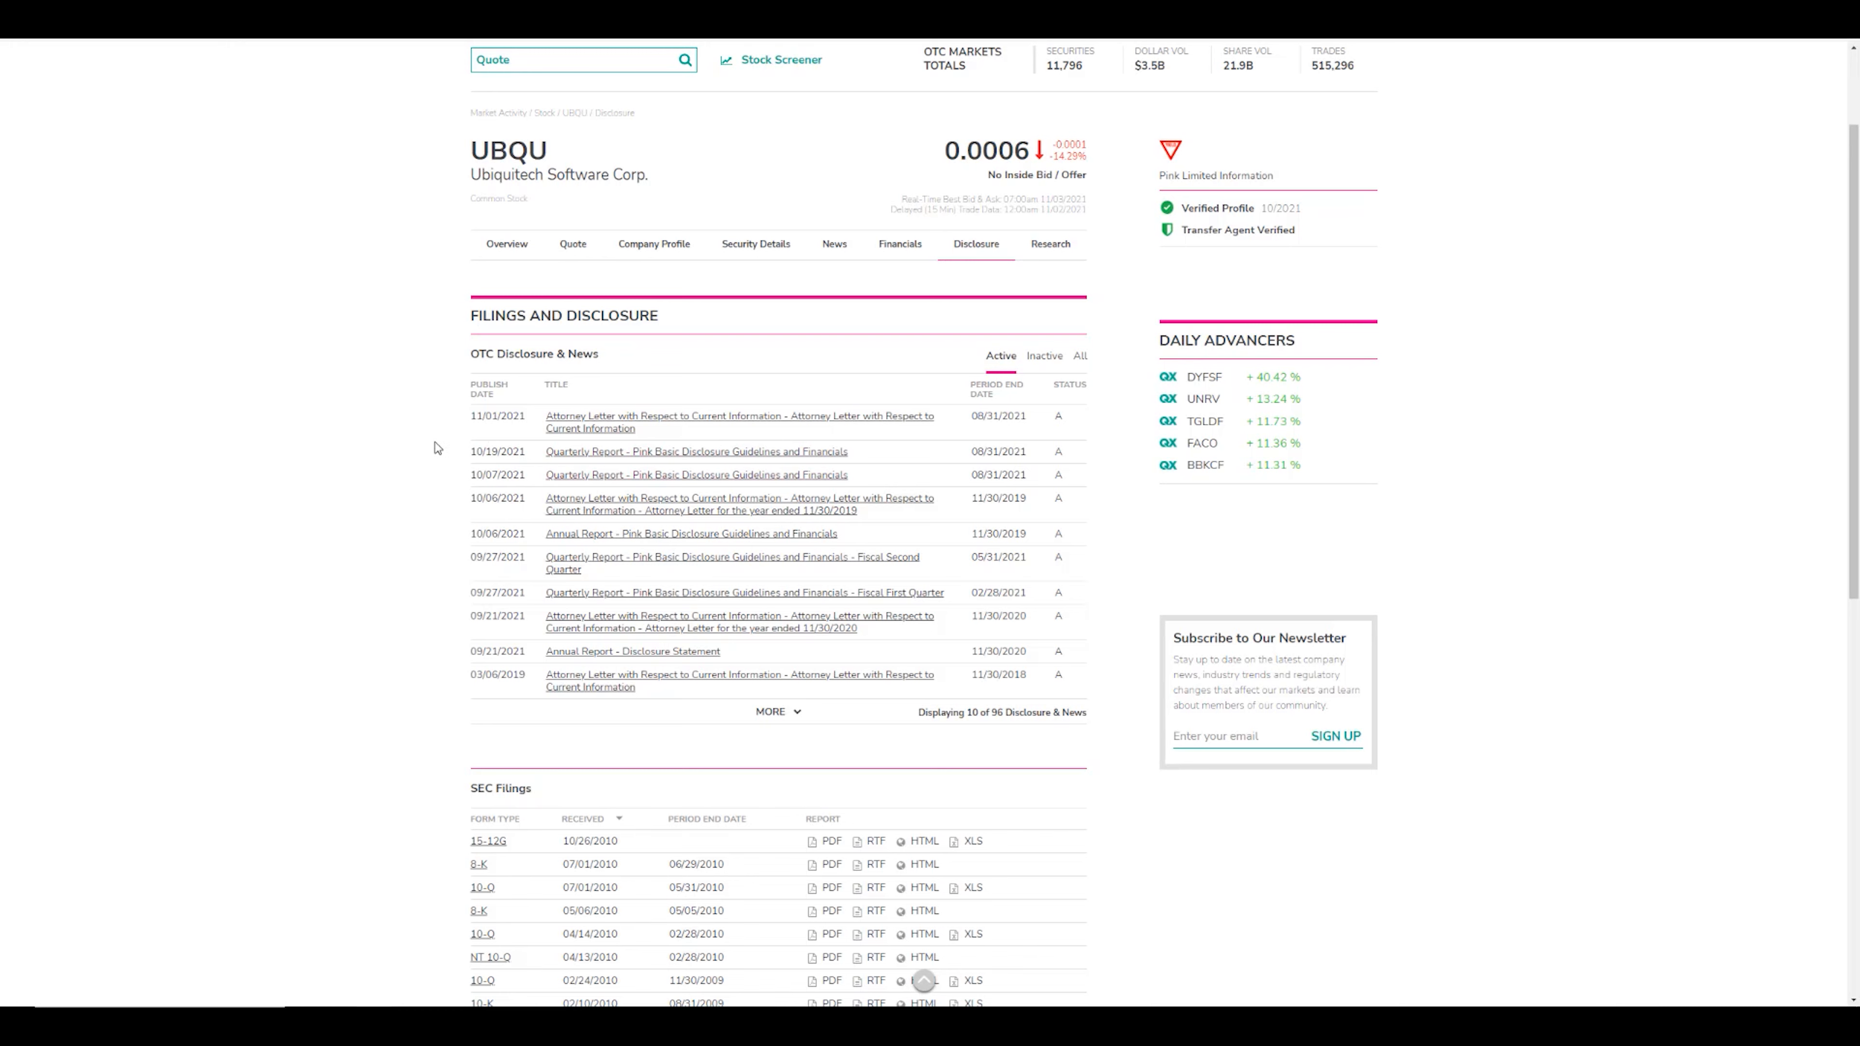
mouse_move(435, 441)
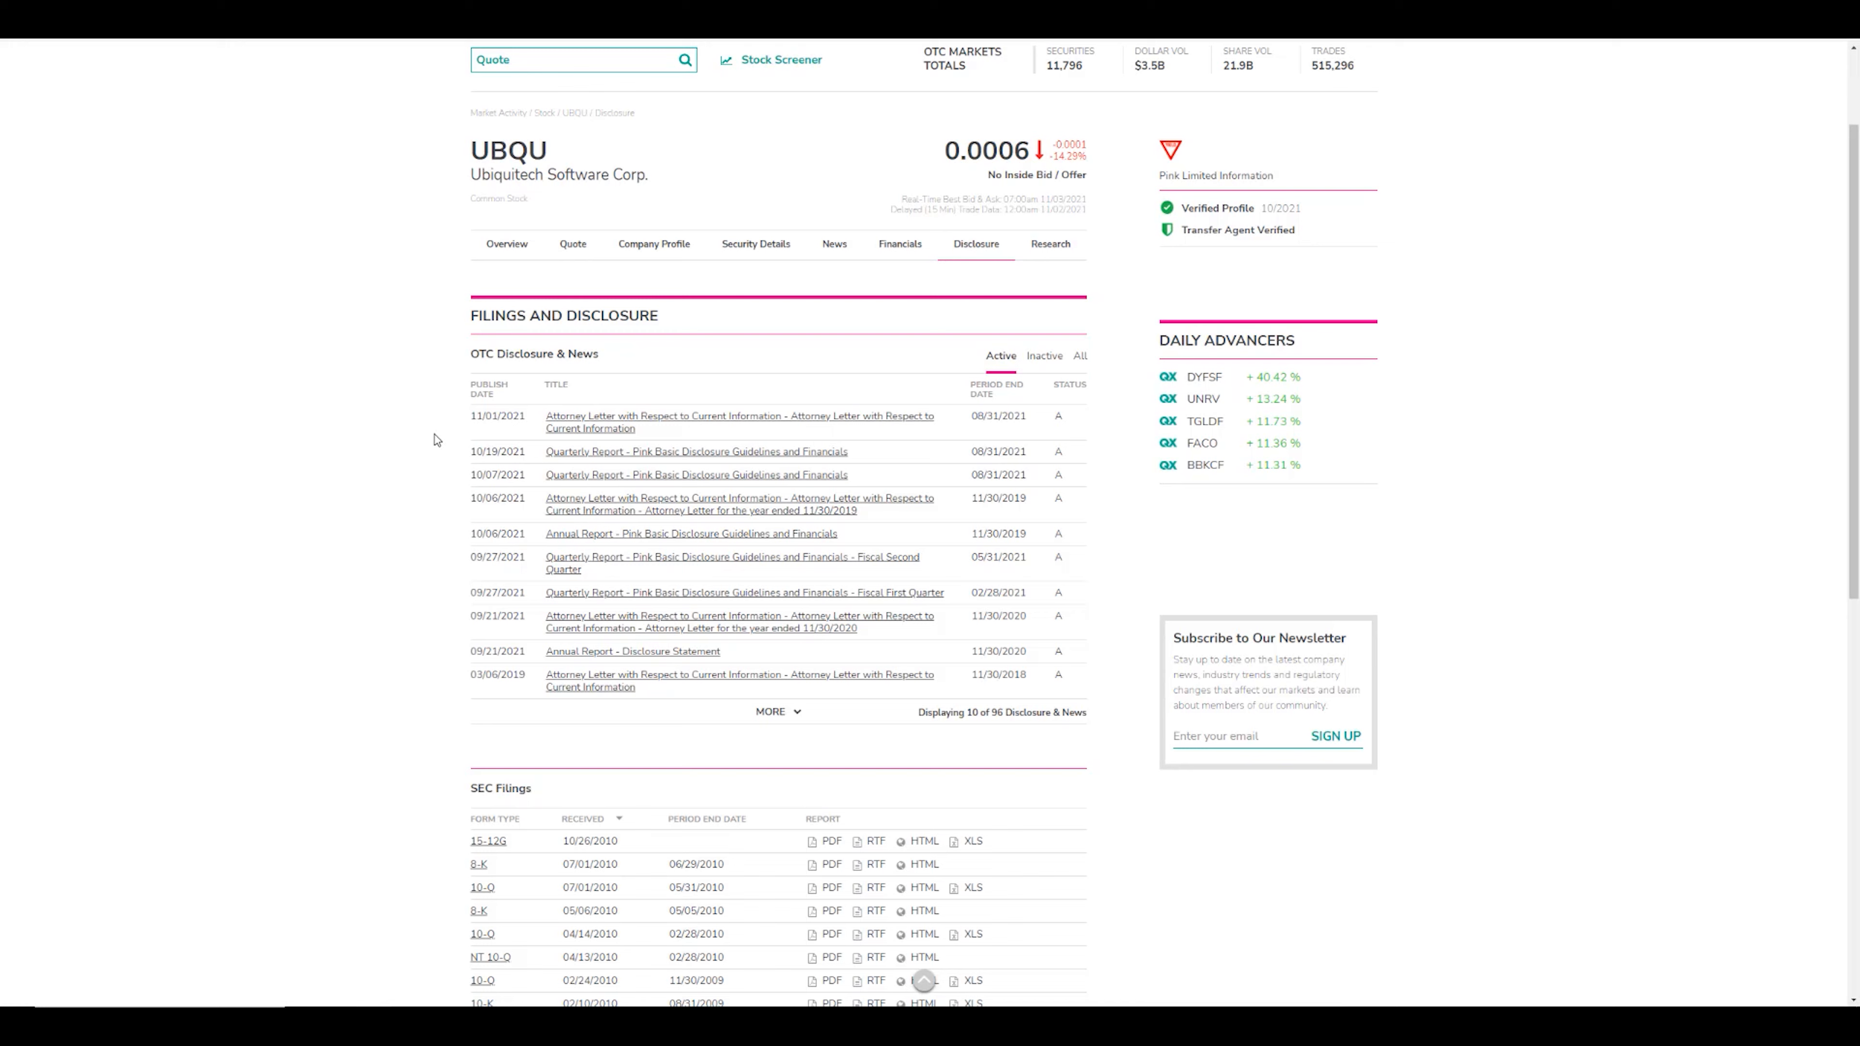
mouse_move(429, 432)
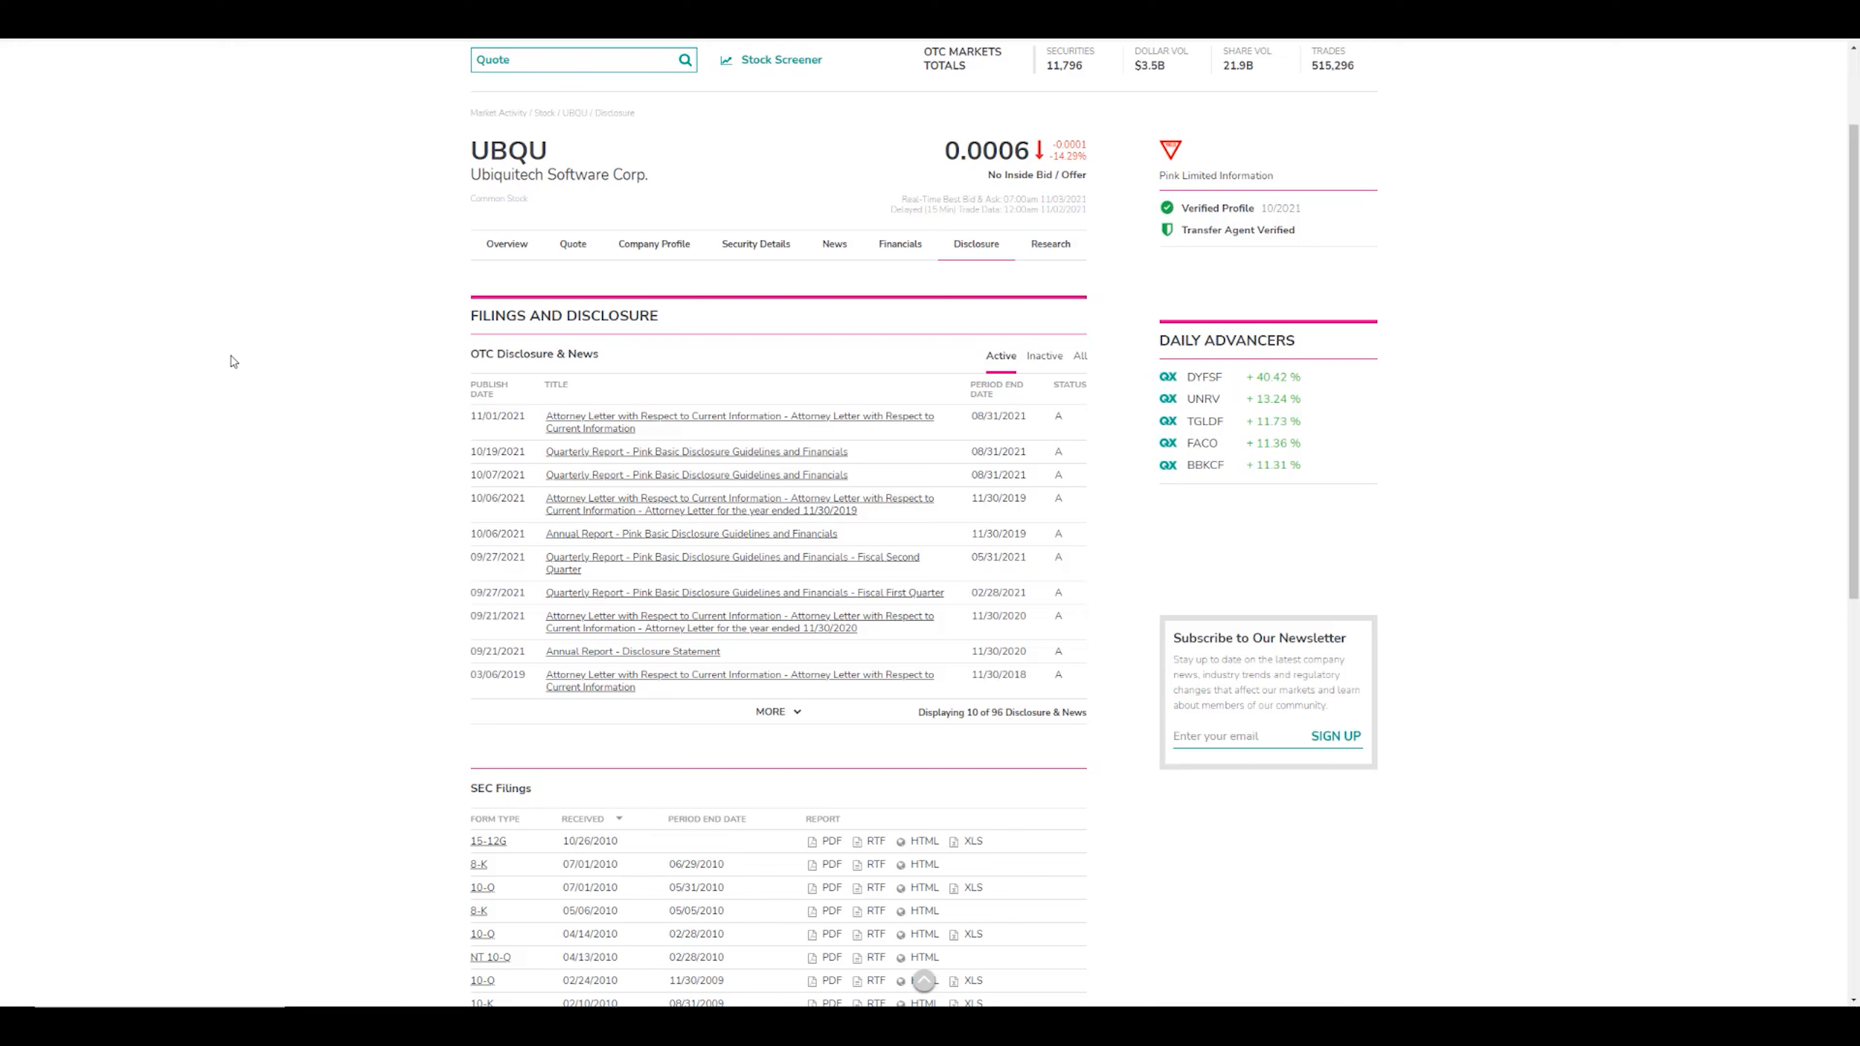
View UBQU's Security Details and scroll to the Share Structure and corporate actions.
left_click(756, 243)
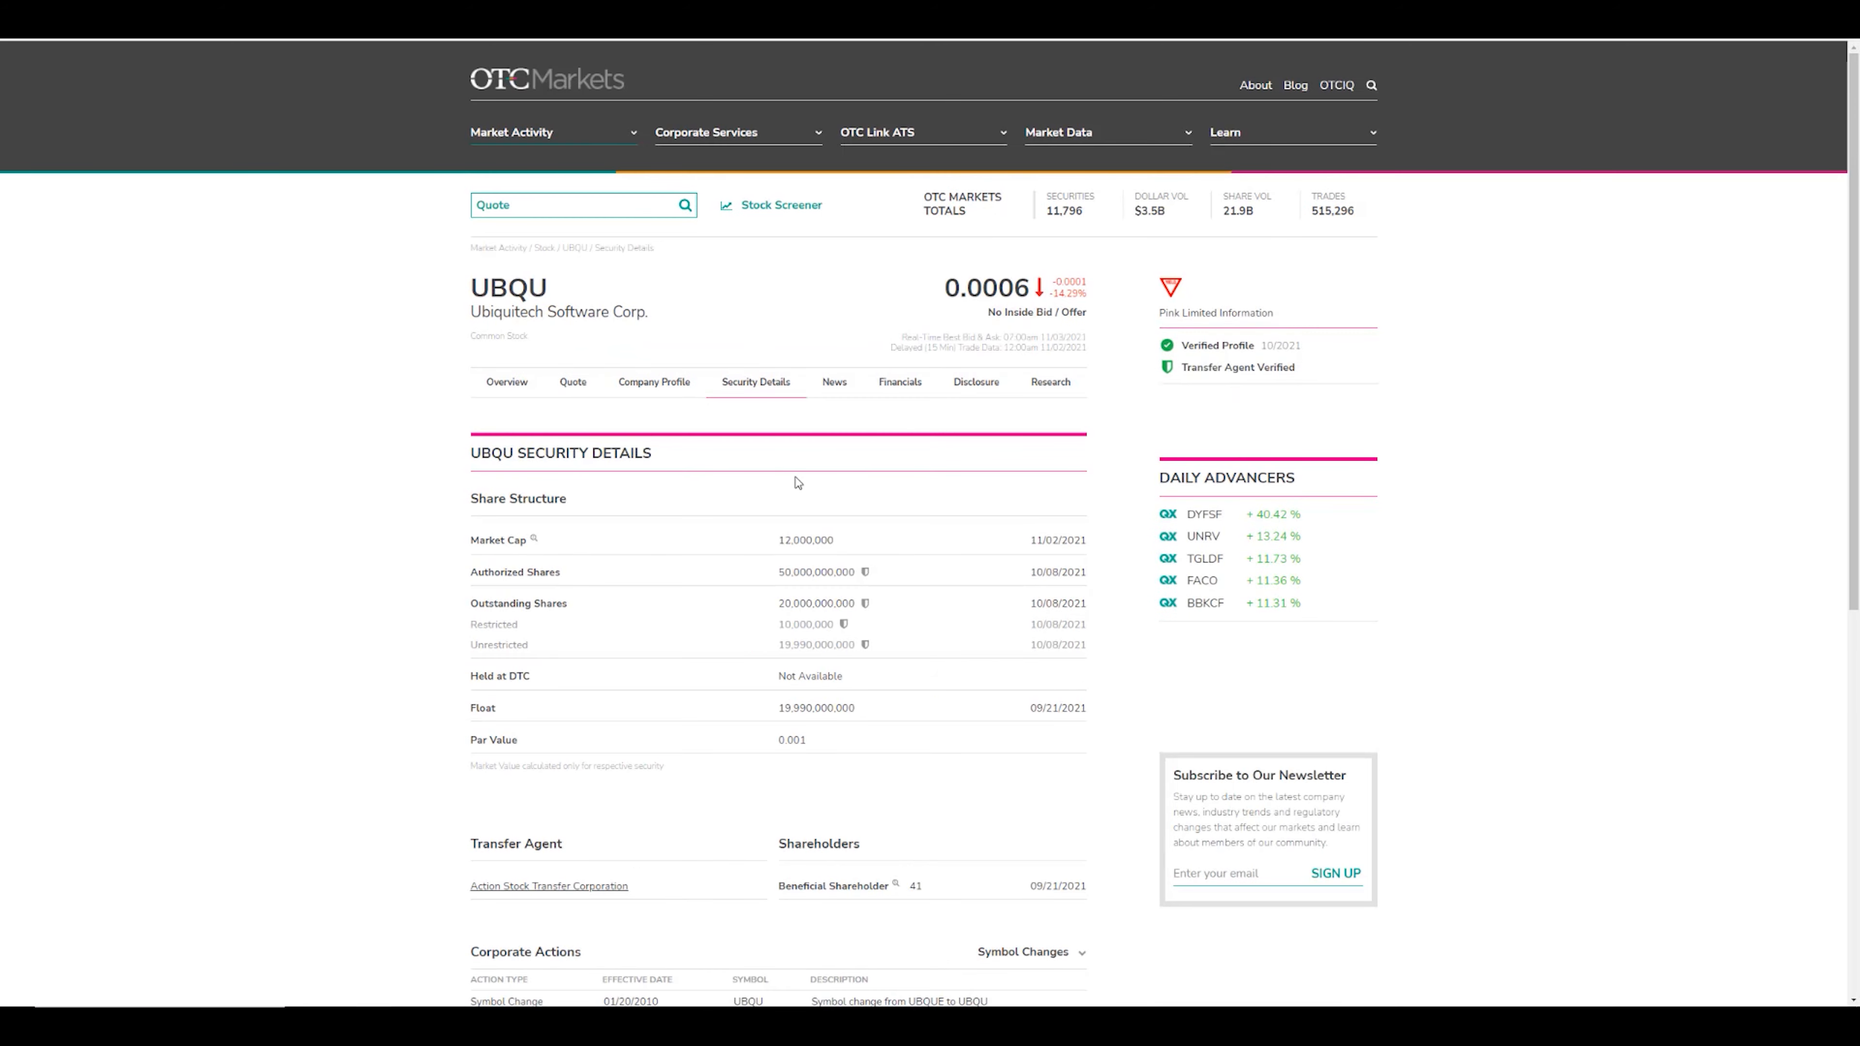
scroll("down", 3)
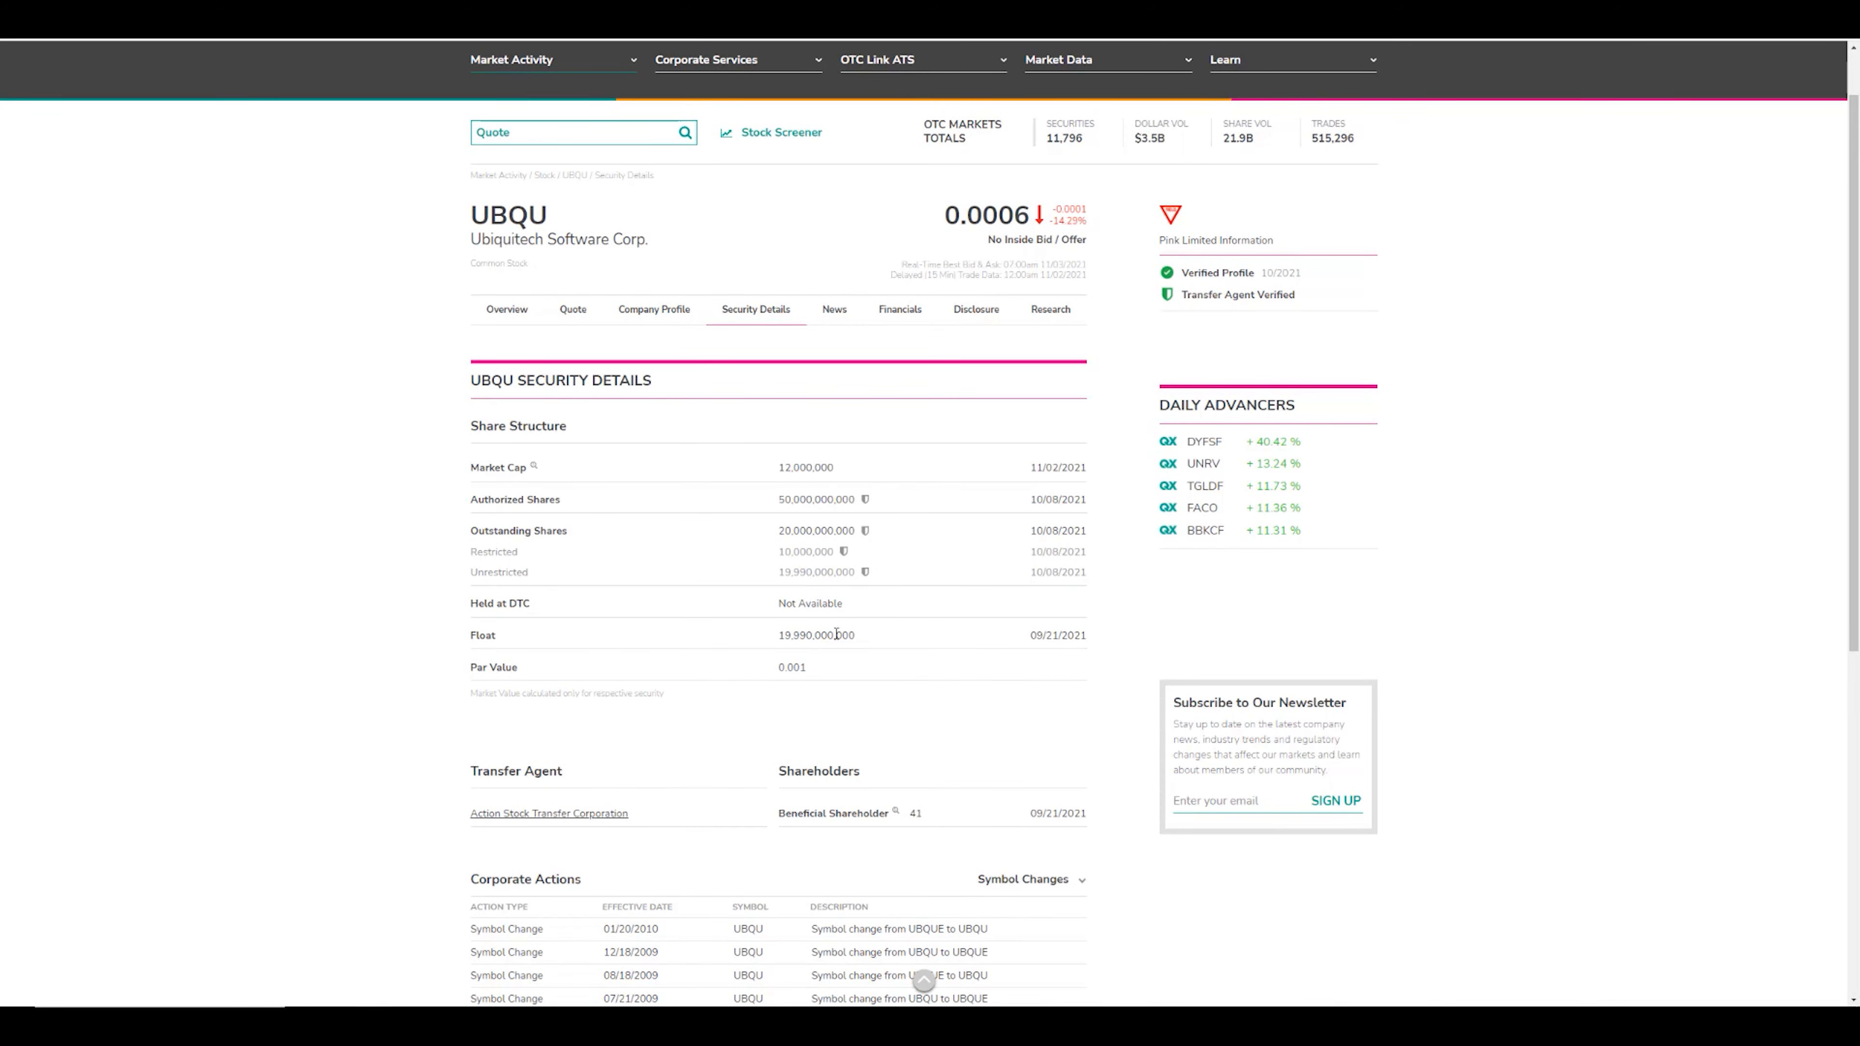
mouse_move(779, 587)
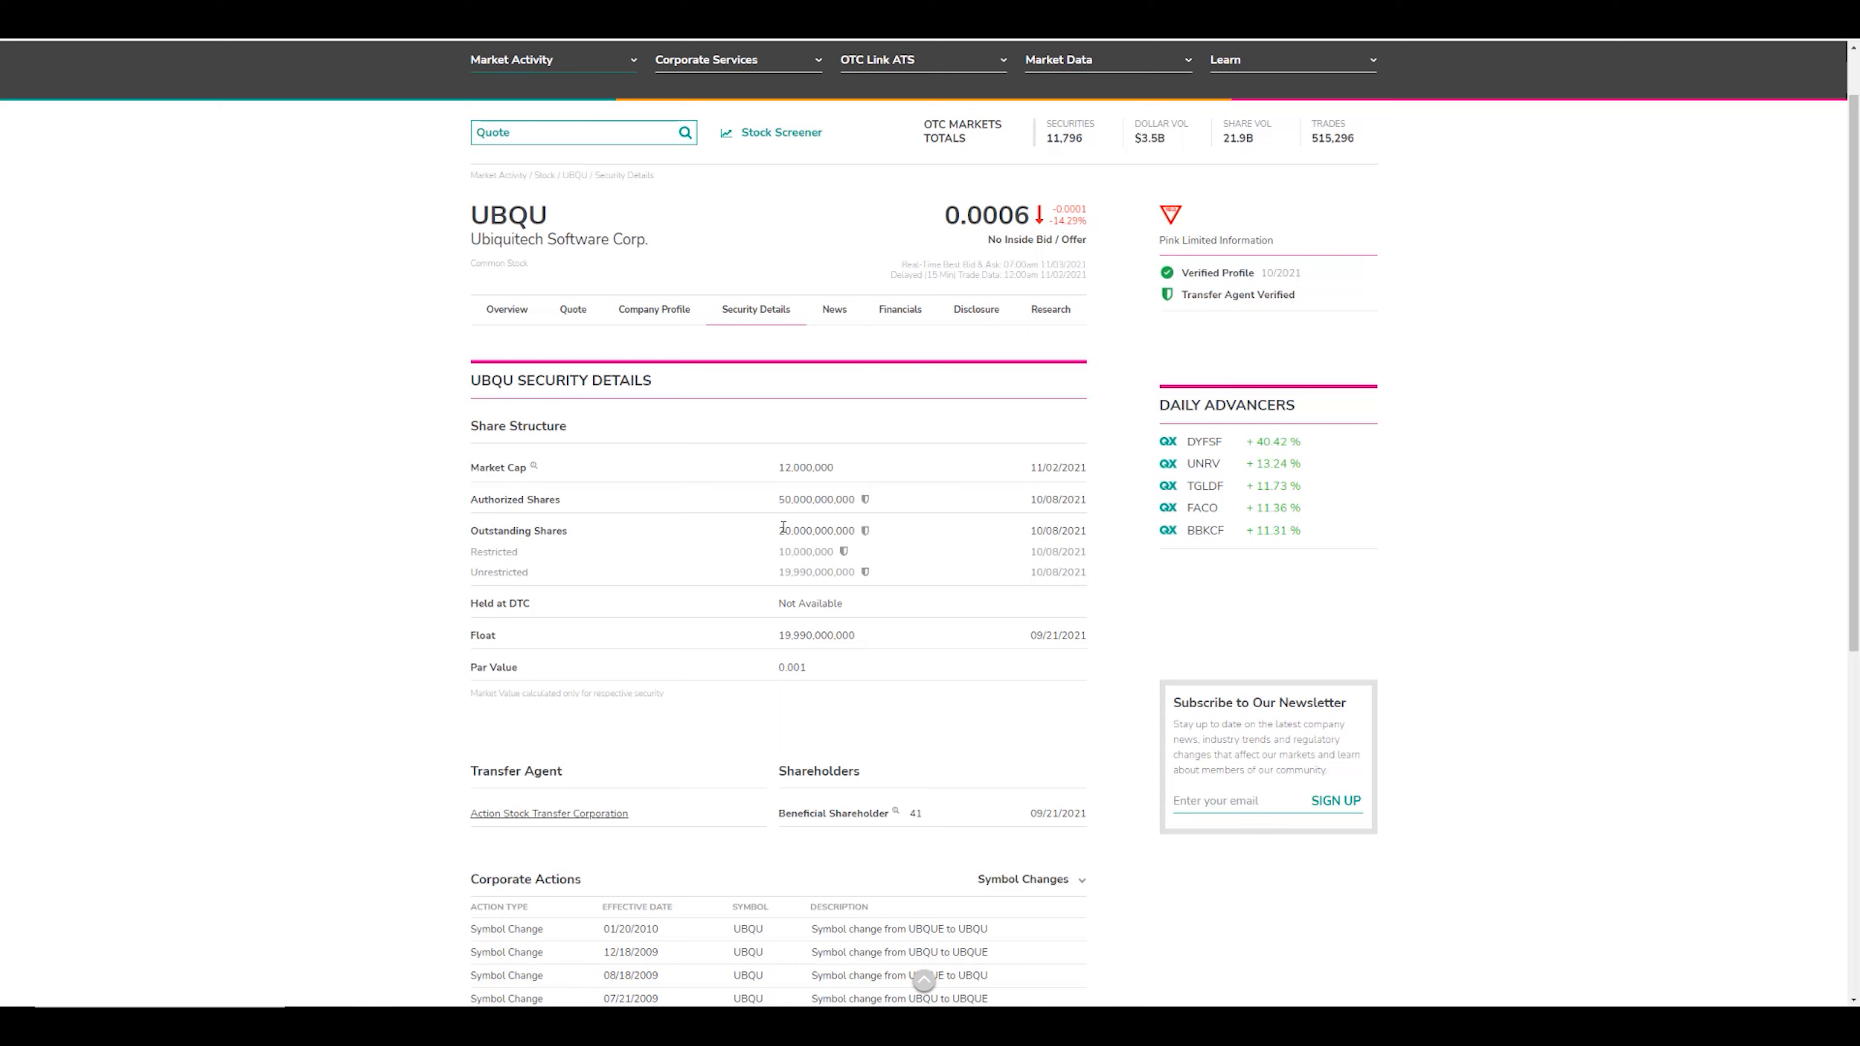
mouse_move(754, 577)
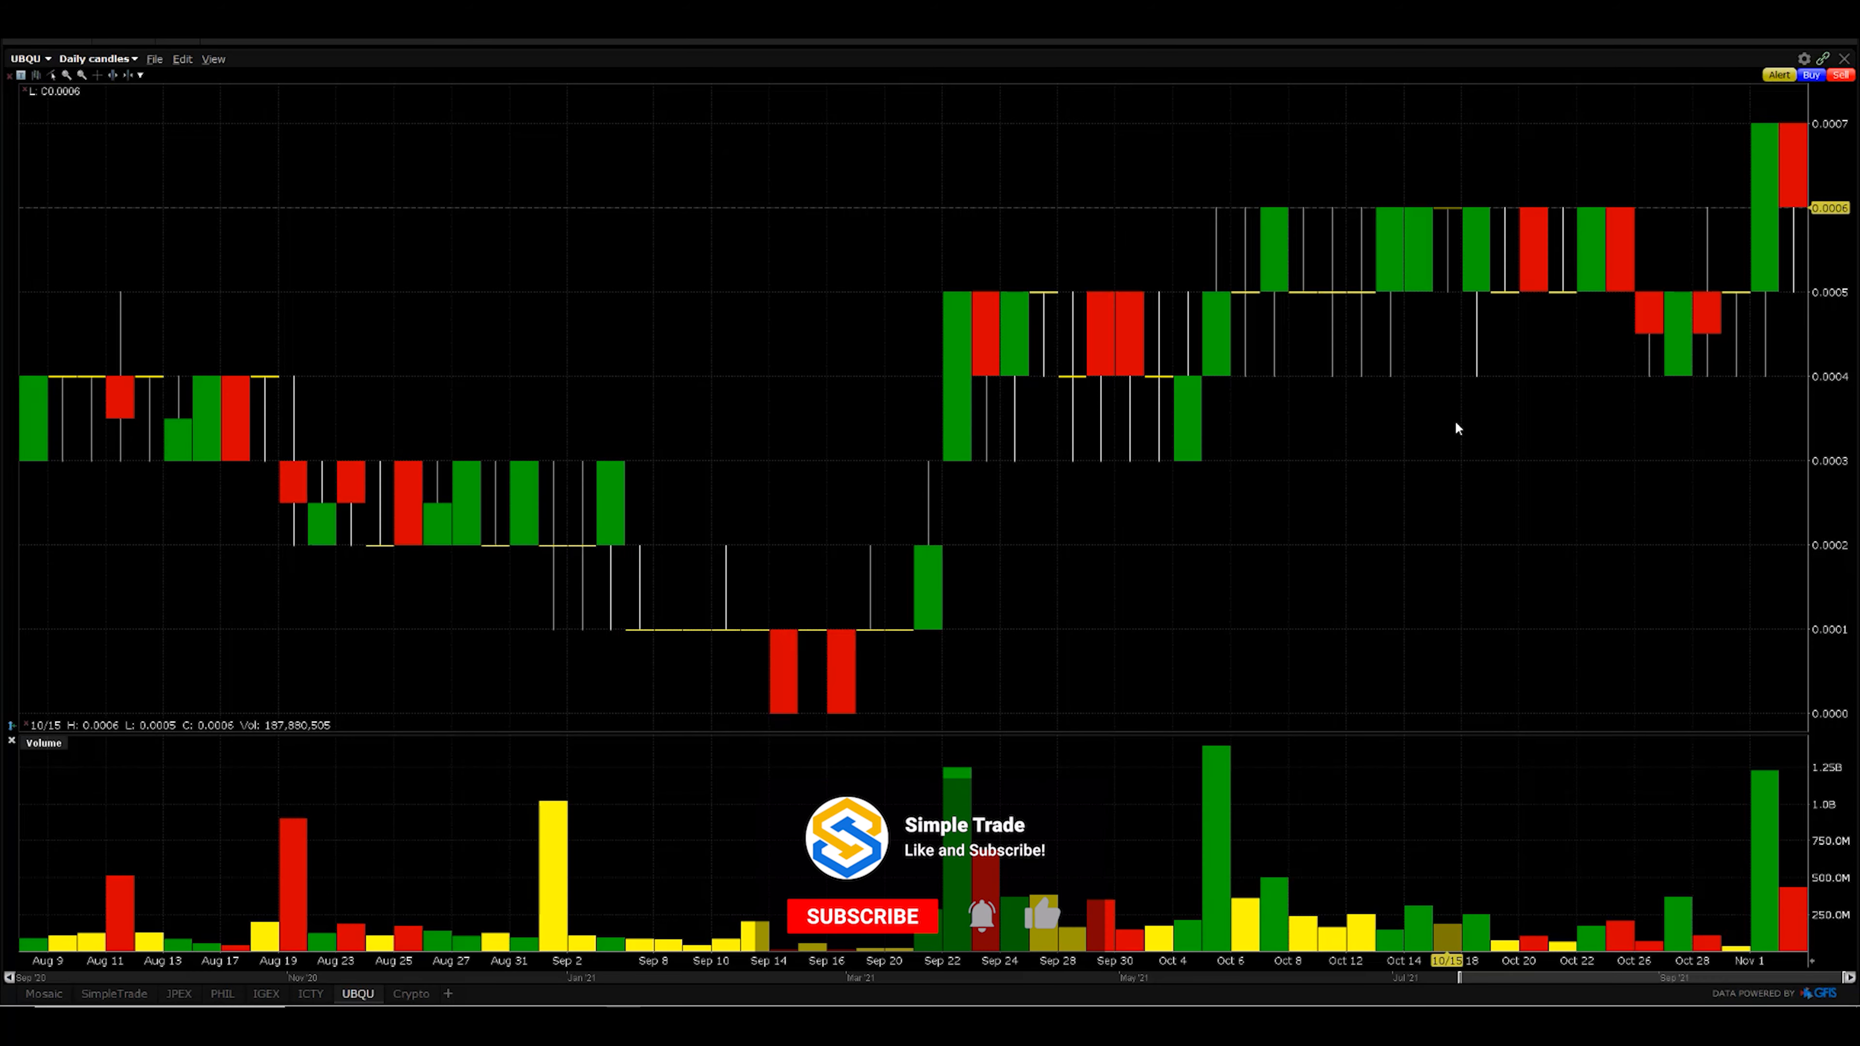
Switch back to the UBQU Daily candles chart in Trader Workstation.
left_click(862, 916)
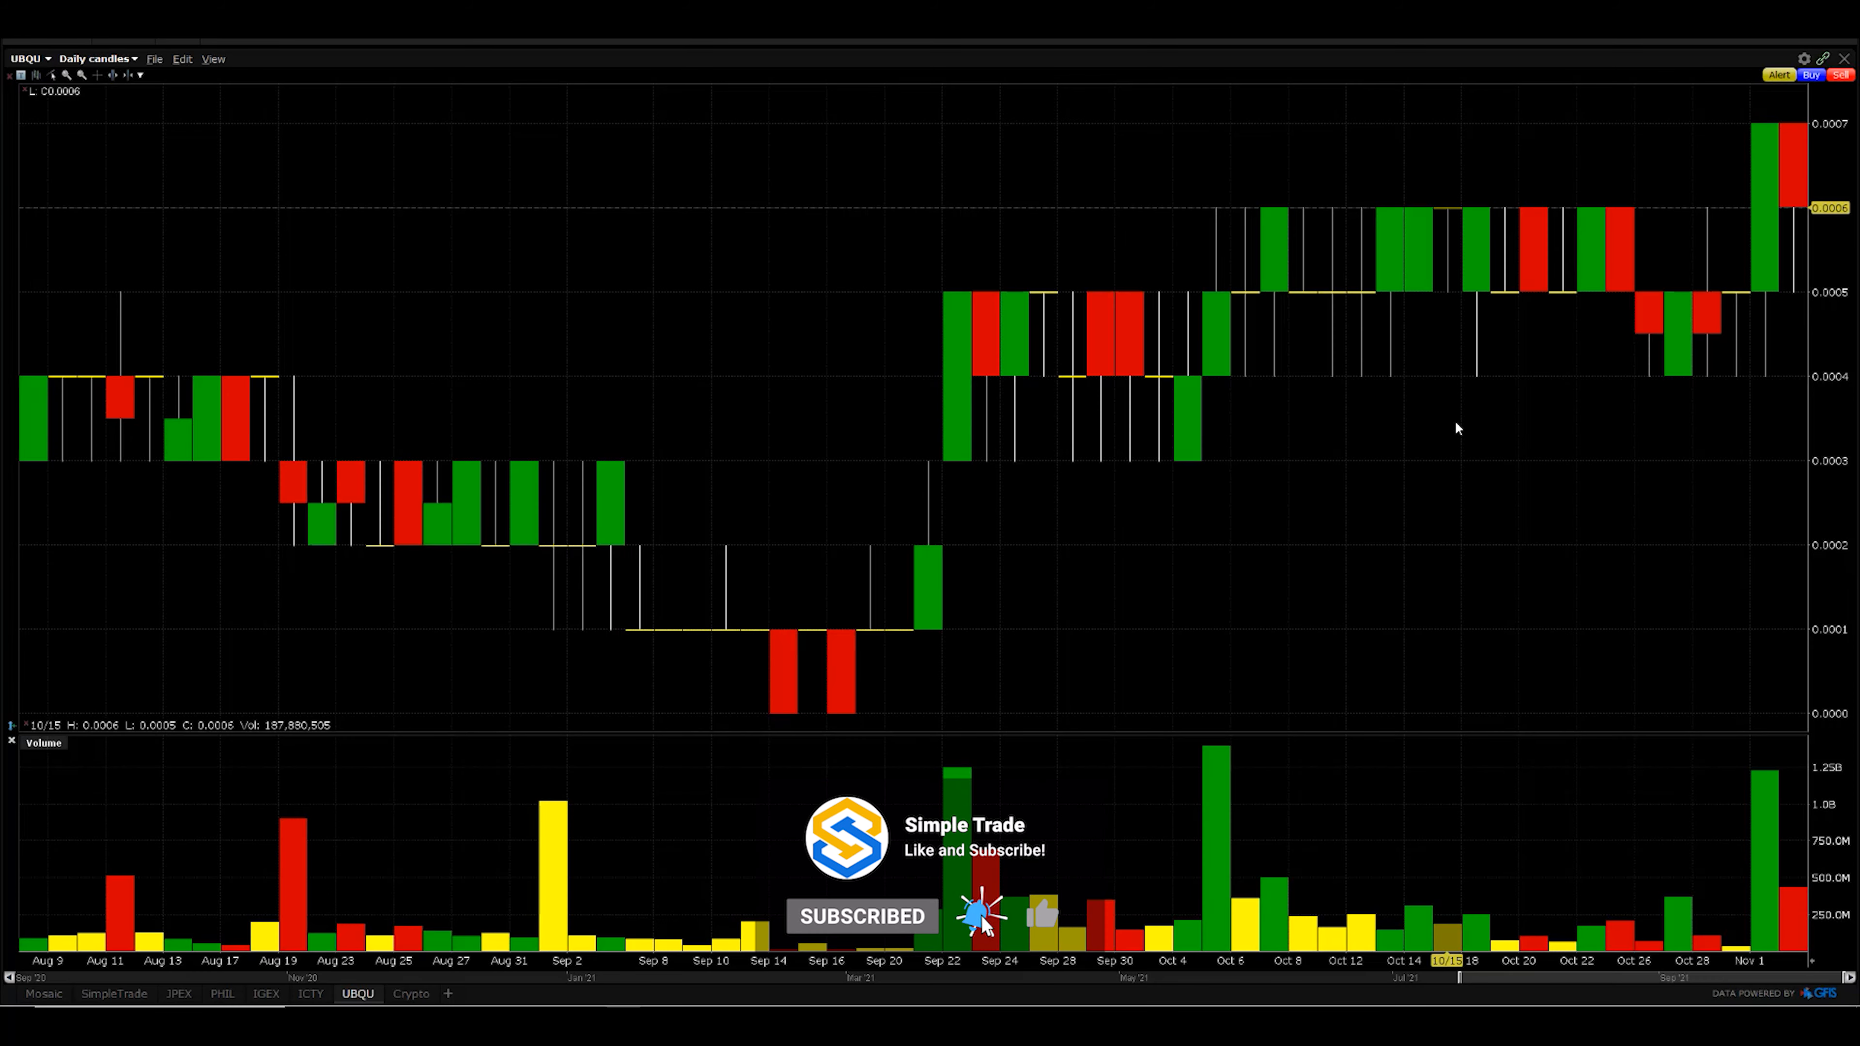